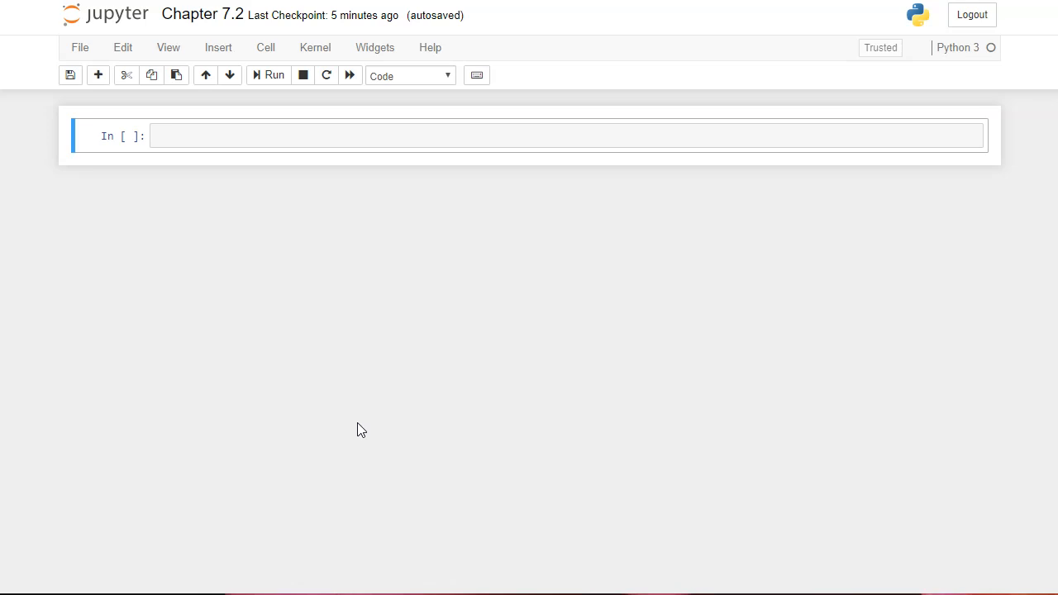
pyautogui.moveTo(678, 23)
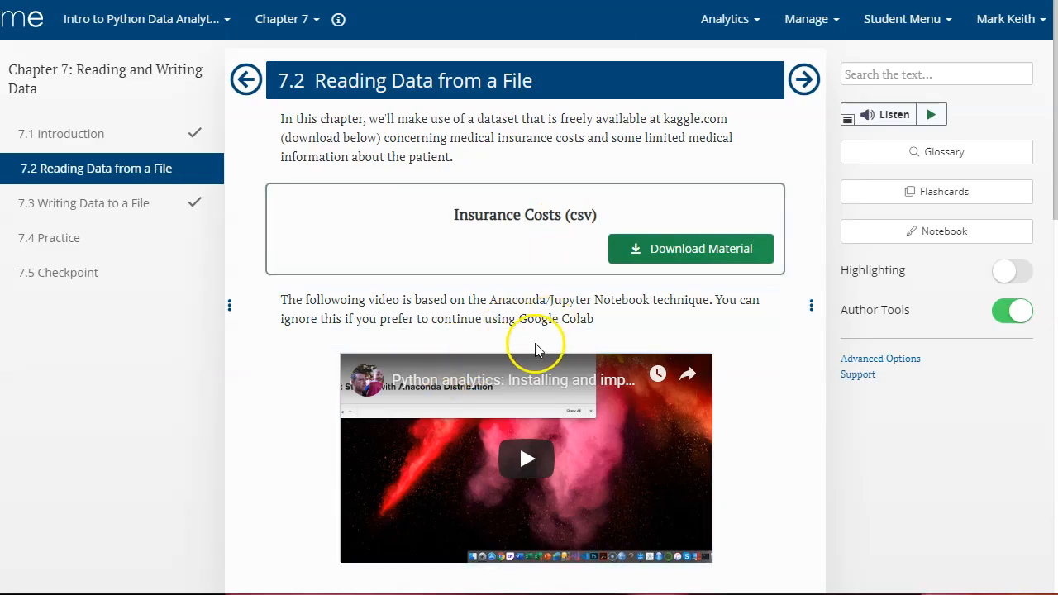
# - Scroll through the Reading Data from a File lesson to the Insurance Costs download material
pyautogui.scroll(-3)
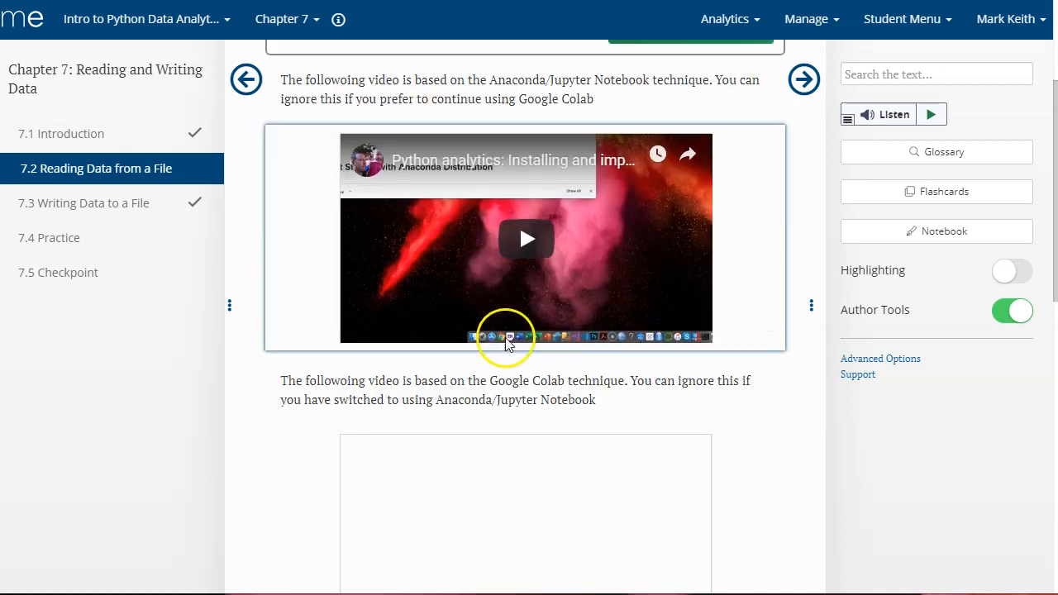
pyautogui.scroll(3)
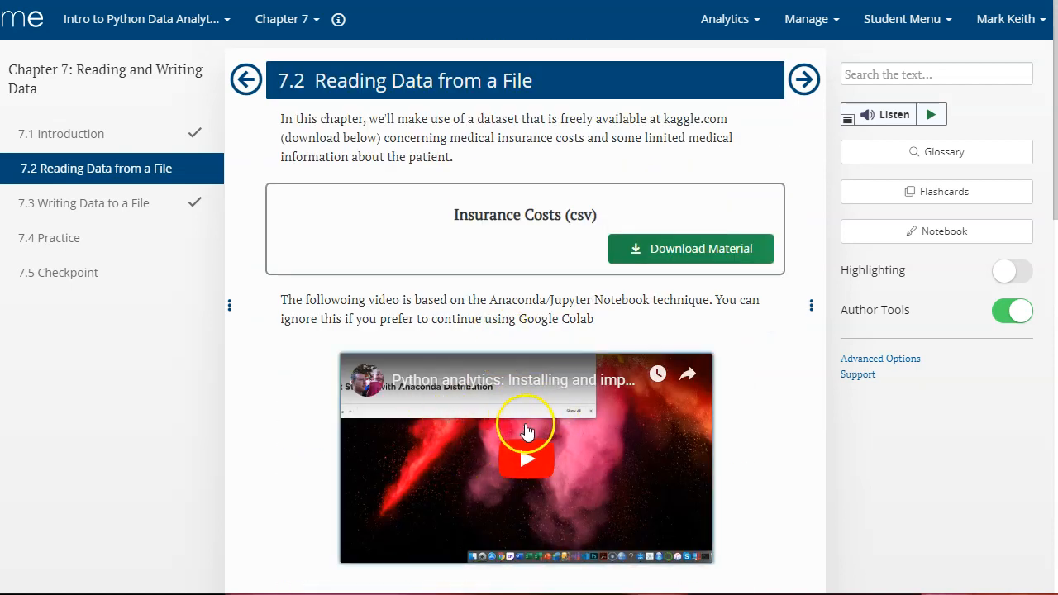
pyautogui.scroll(-3)
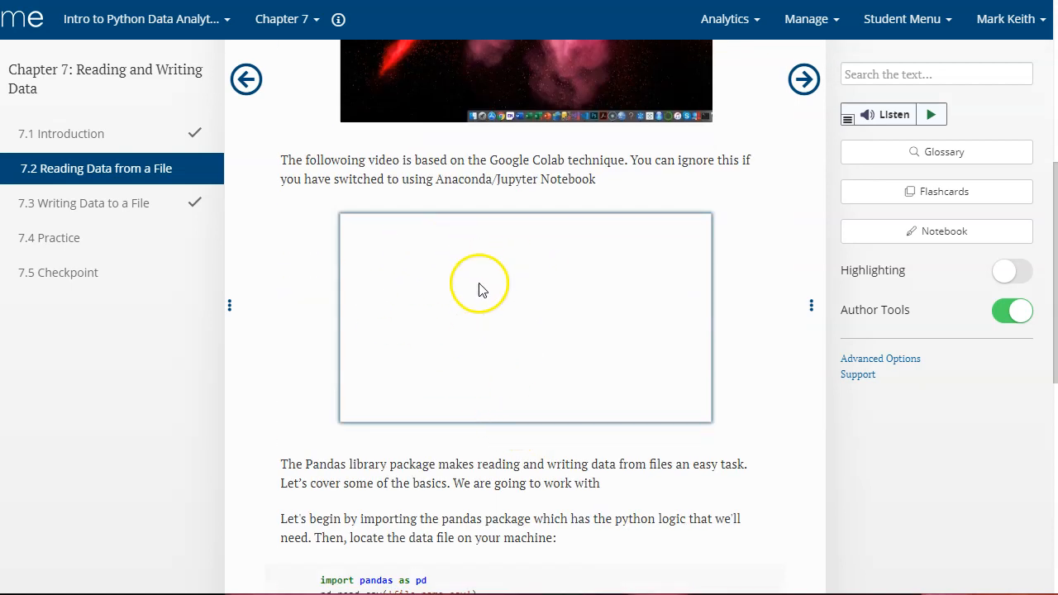
pyautogui.scroll(3)
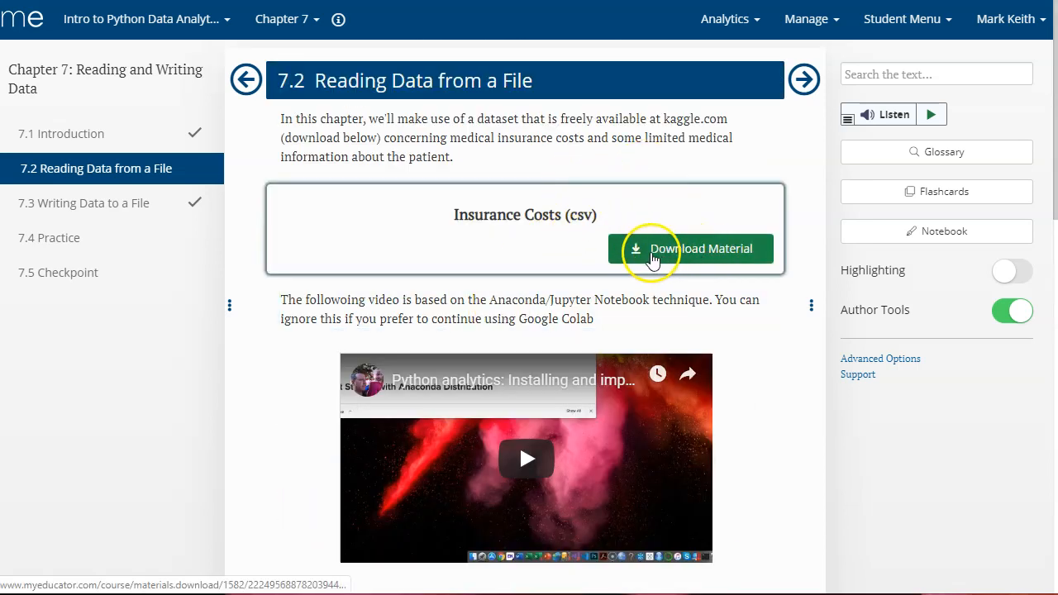
pyautogui.moveTo(516, 217)
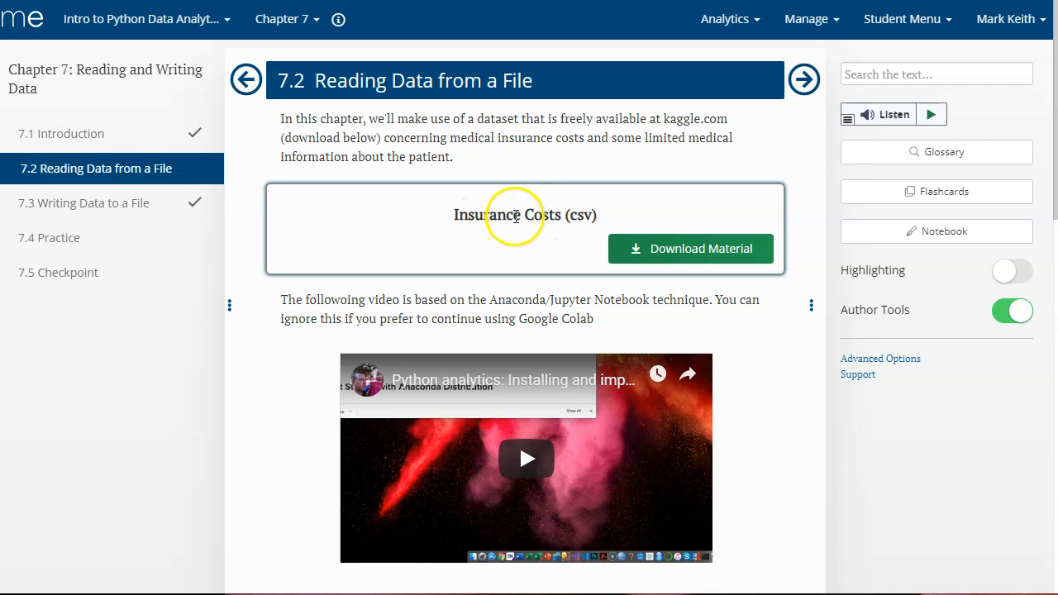
pyautogui.moveTo(500, 263)
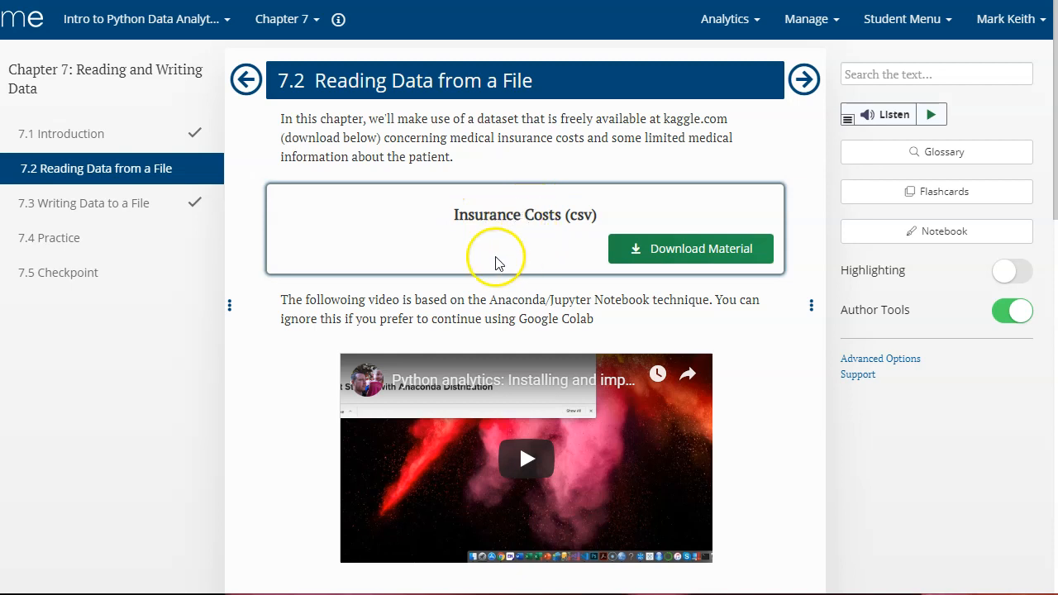
pyautogui.moveTo(255, 494)
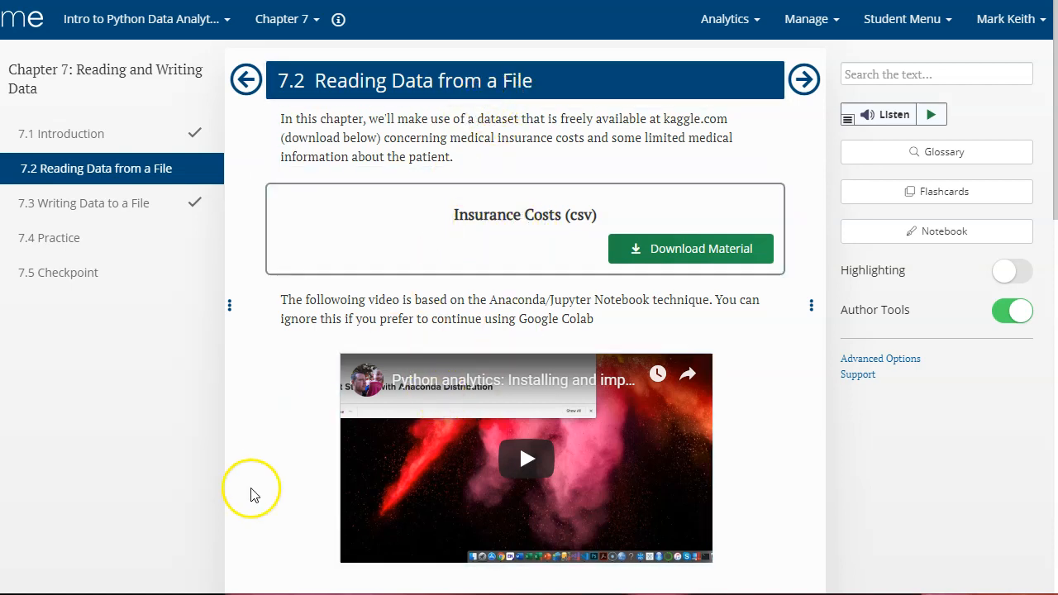
pyautogui.click(489, 119)
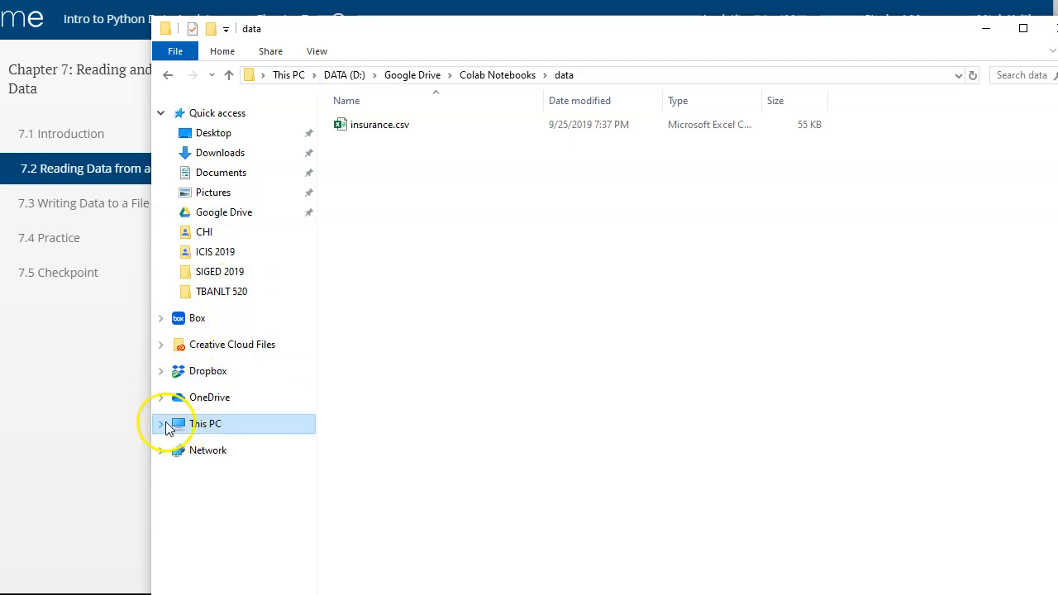
# - Browse This PC's OS (C:) and DATA (D:) drives in File Explorer
pyautogui.click(162, 424)
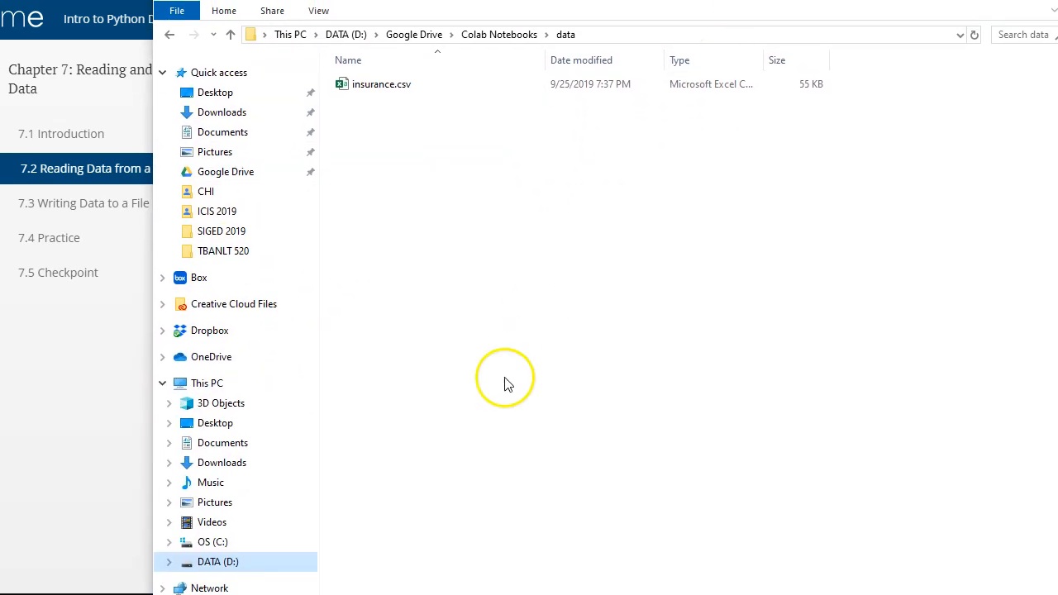
pyautogui.click(212, 542)
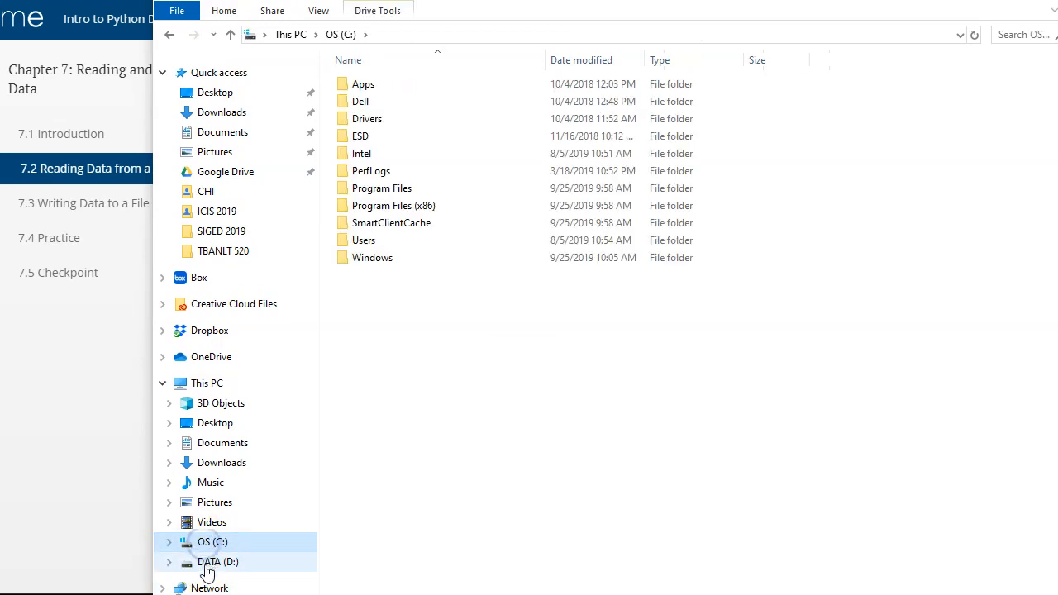
pyautogui.click(218, 563)
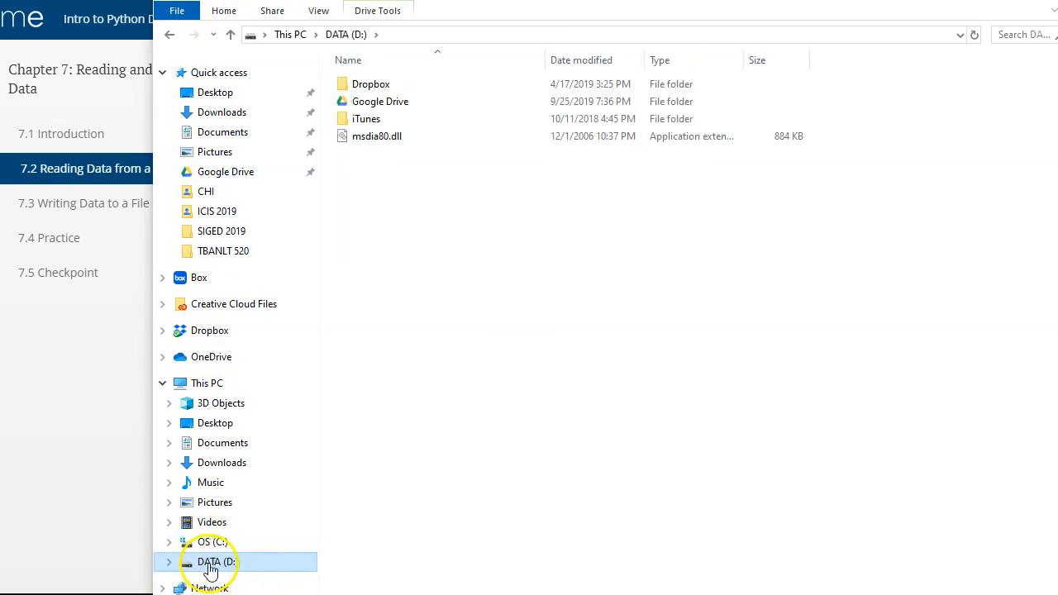
pyautogui.click(211, 542)
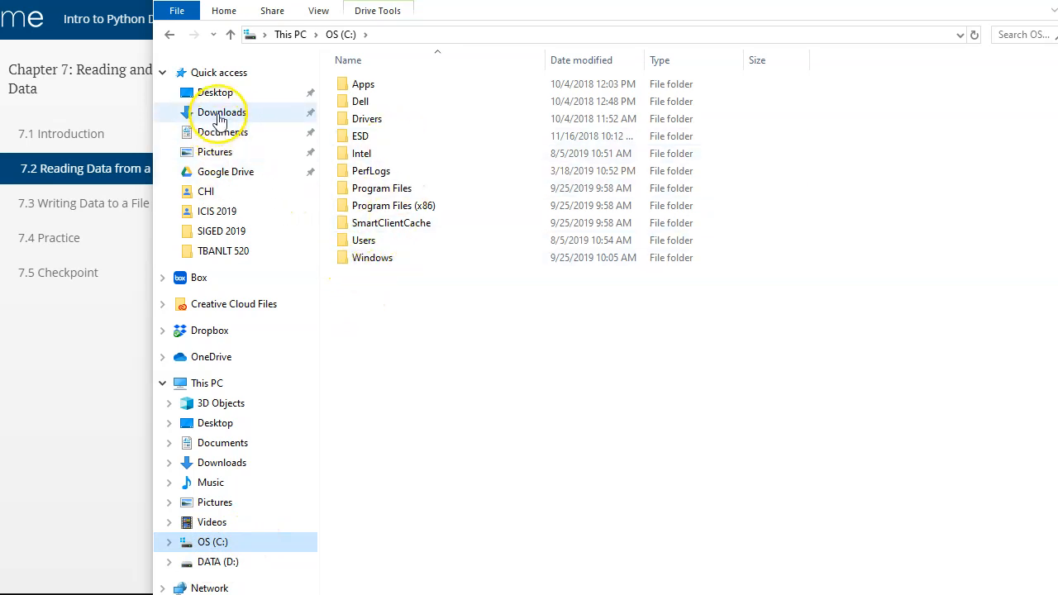
pyautogui.moveTo(240, 182)
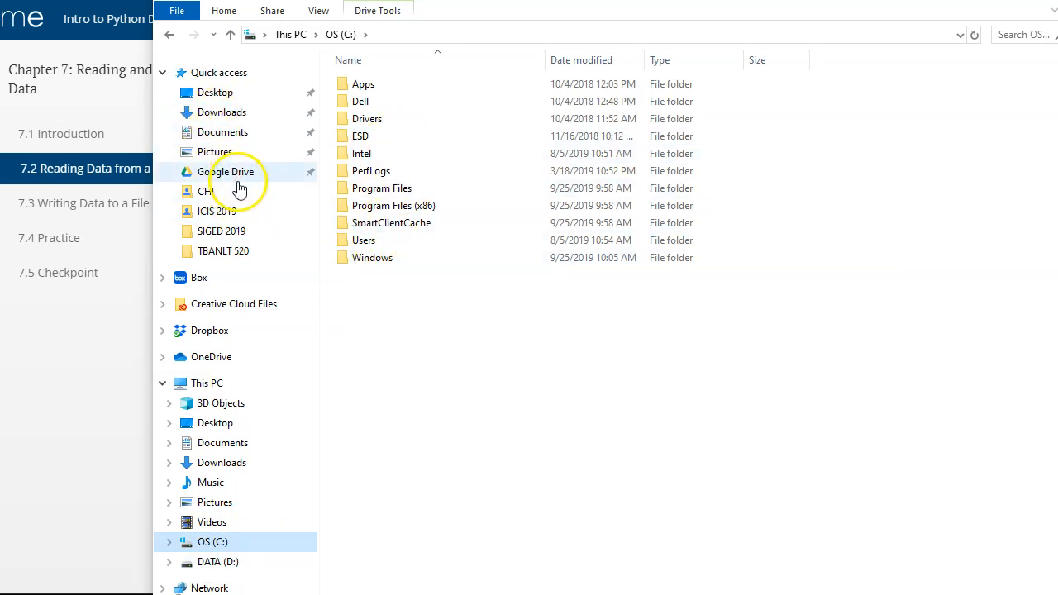
pyautogui.moveTo(221, 113)
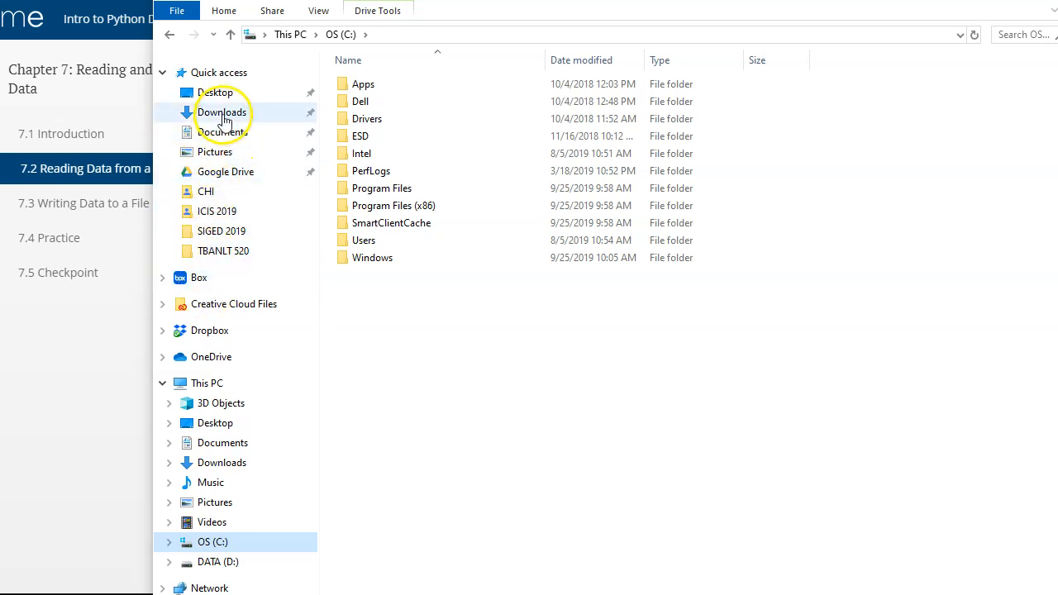
# - Go through Documents and Colab Notebooks, then up to the Google Drive folder
pyautogui.click(222, 132)
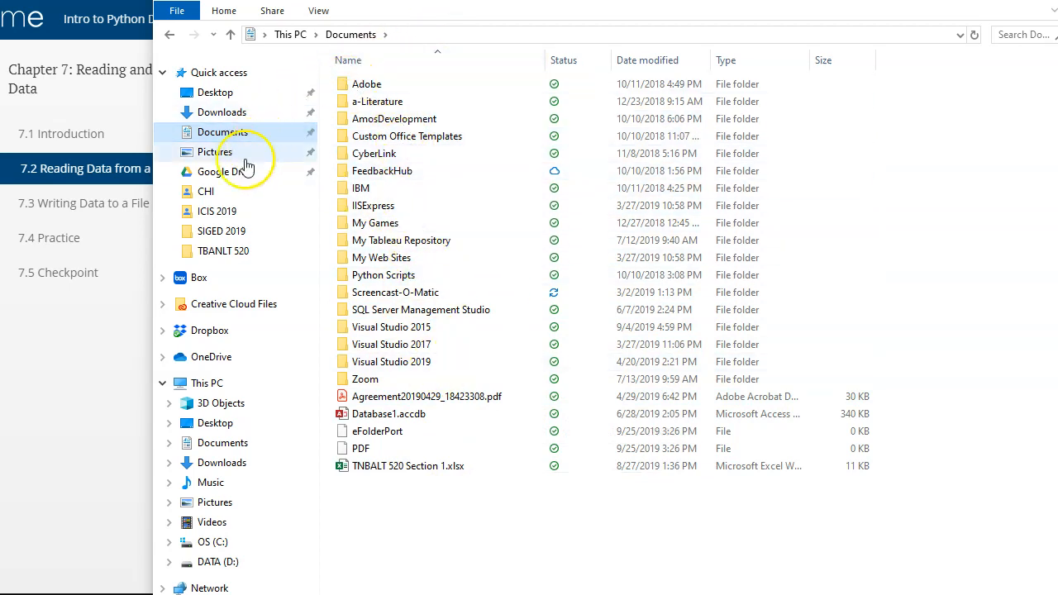
pyautogui.click(225, 170)
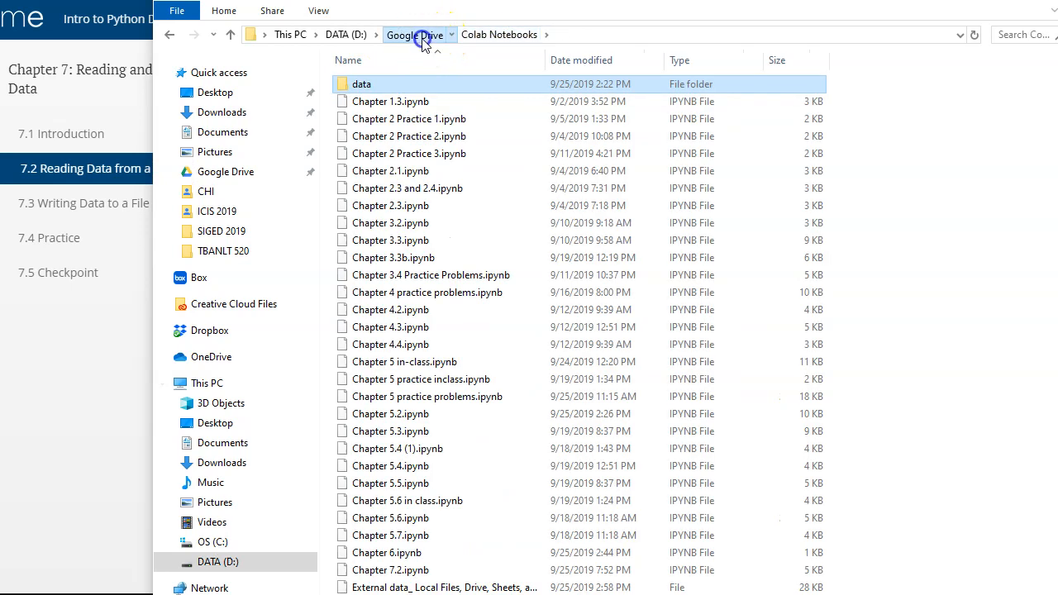
pyautogui.click(413, 33)
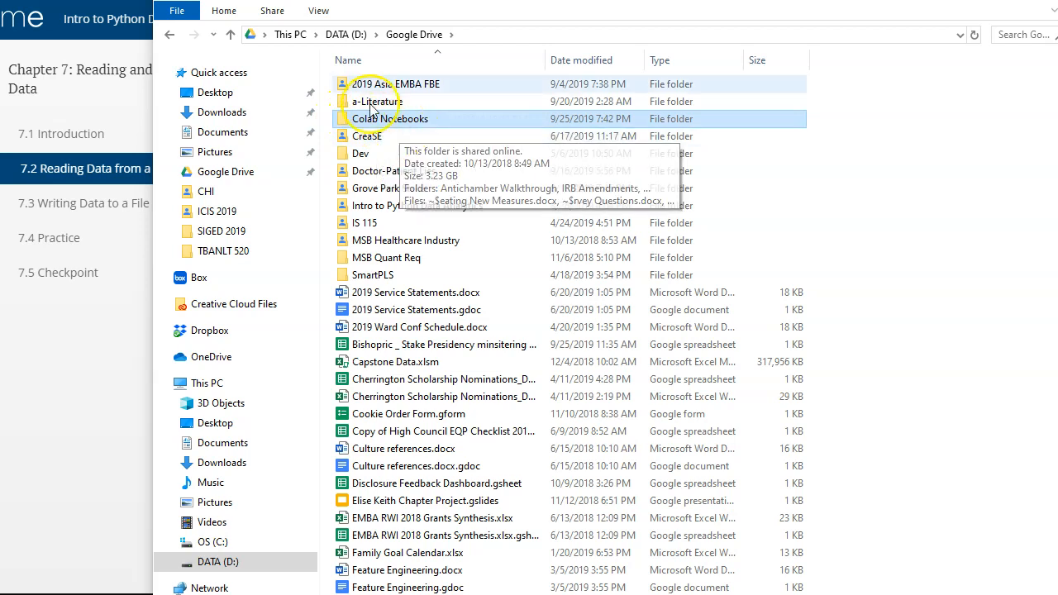
pyautogui.moveTo(399, 162)
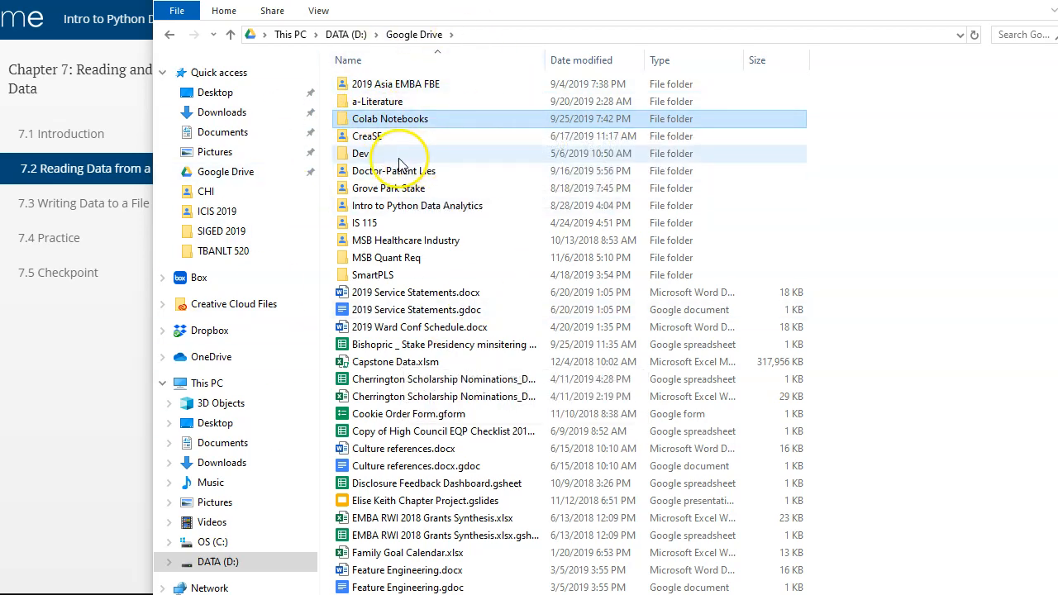
pyautogui.moveTo(396, 19)
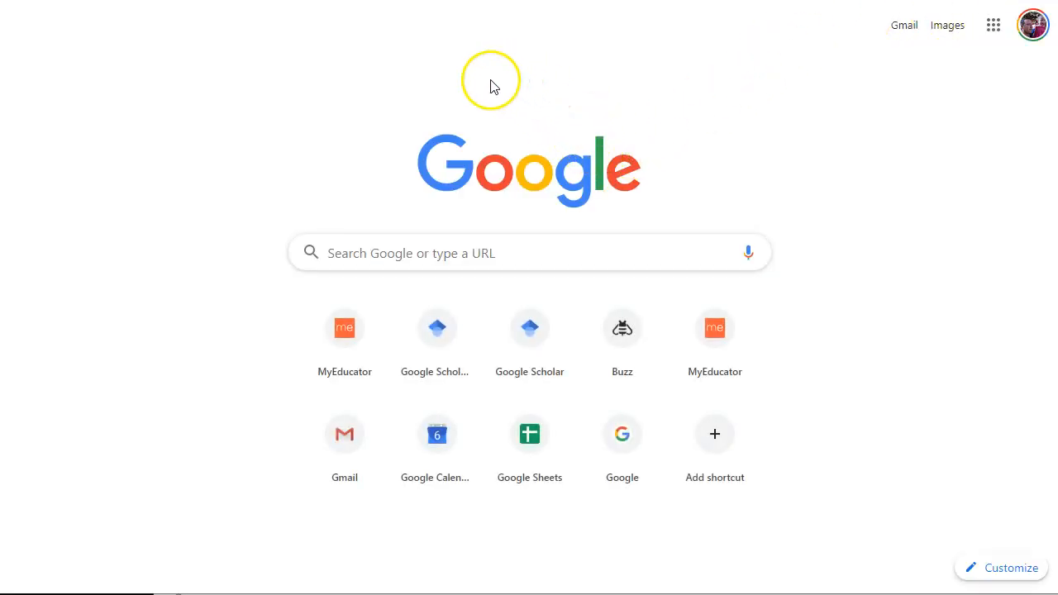
pyautogui.moveTo(492, 79)
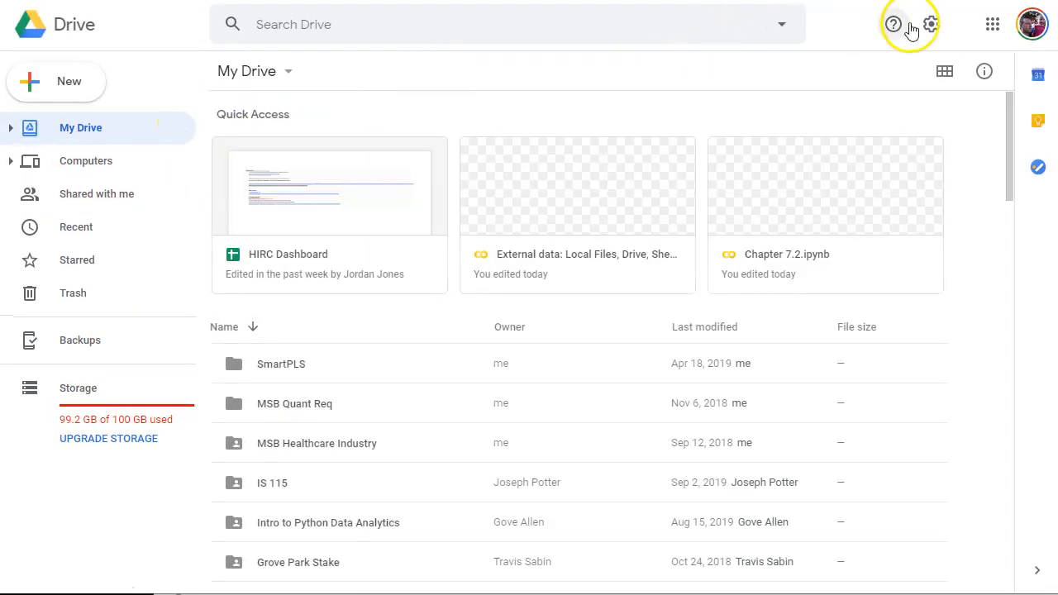
# - Show the Google Drive settings menu offering Backup and Sync for Windows
pyautogui.click(929, 25)
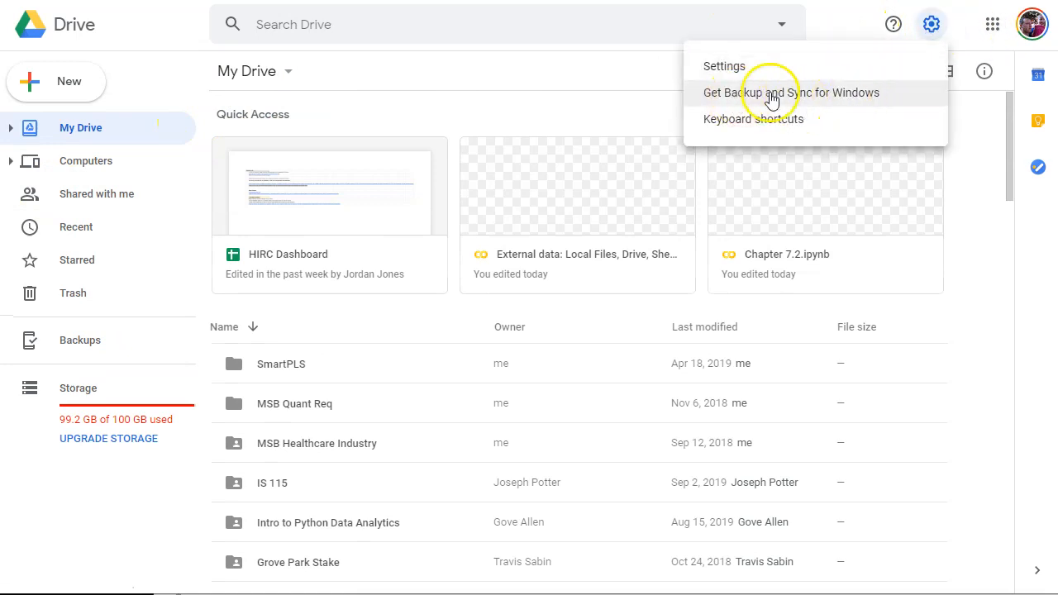
pyautogui.moveTo(943, 166)
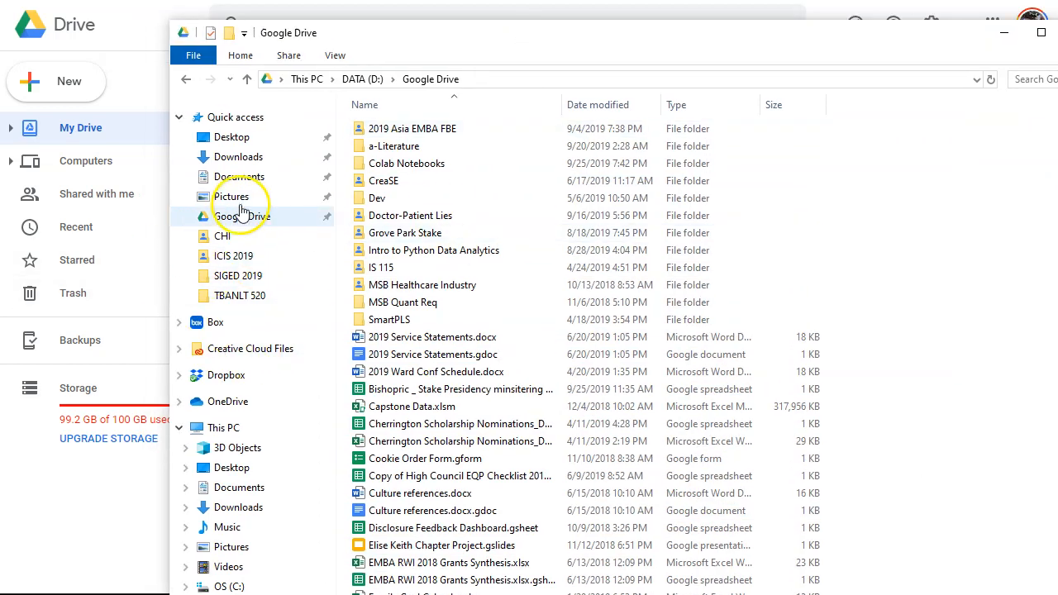
# - Navigate into Google Drive's Colab Notebooks data folder holding insurance.csv
pyautogui.click(241, 215)
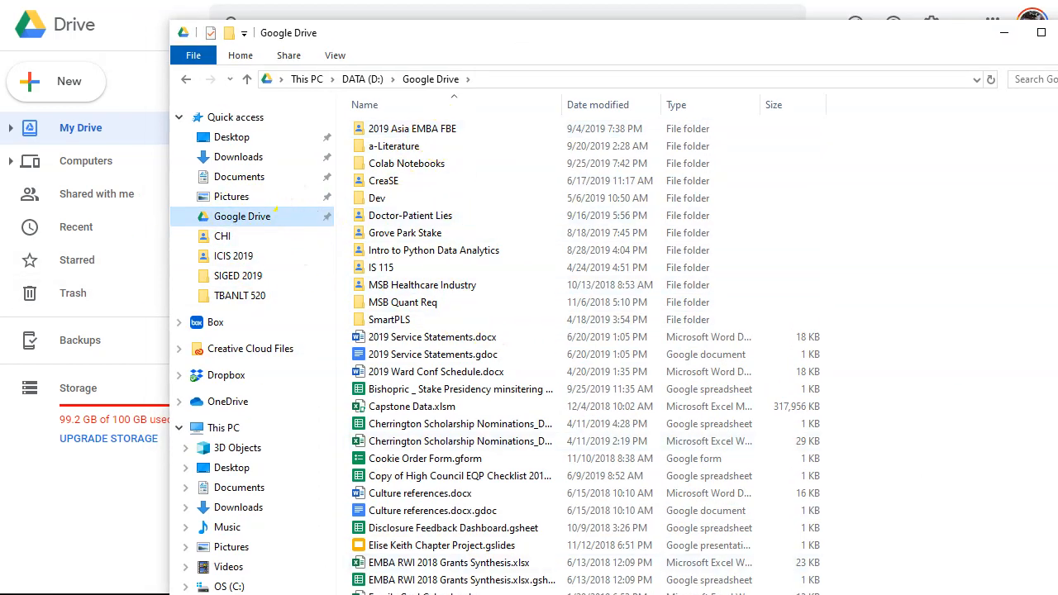
pyautogui.moveTo(447, 354)
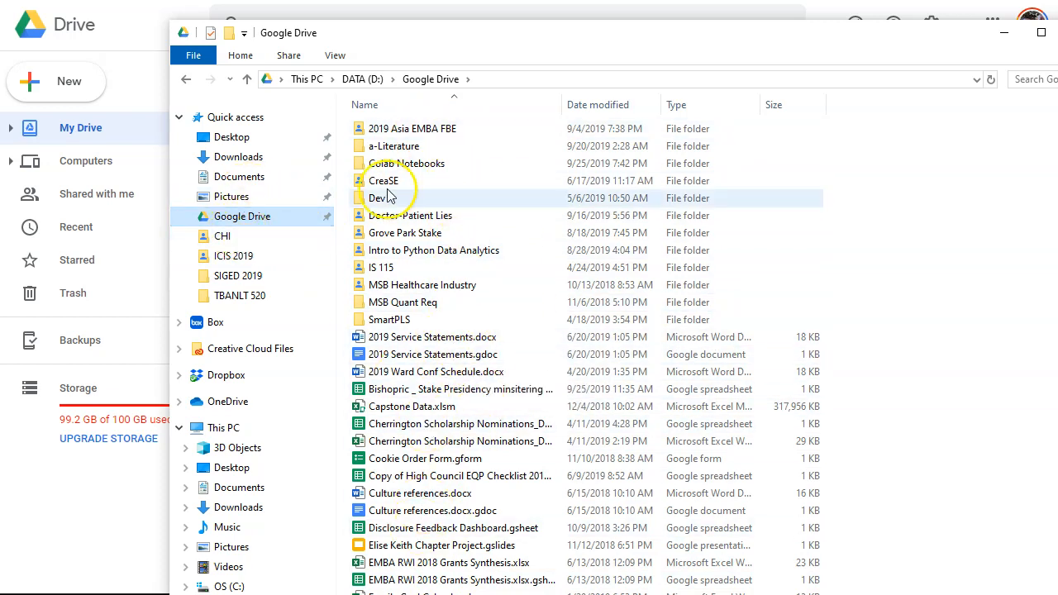
pyautogui.moveTo(728, 66)
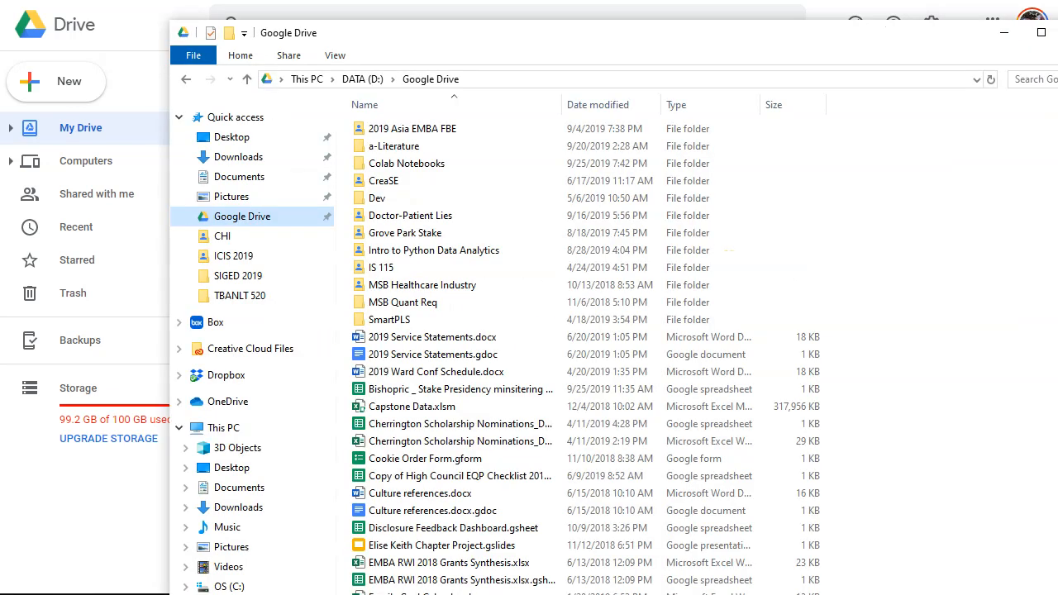
pyautogui.moveTo(453, 281)
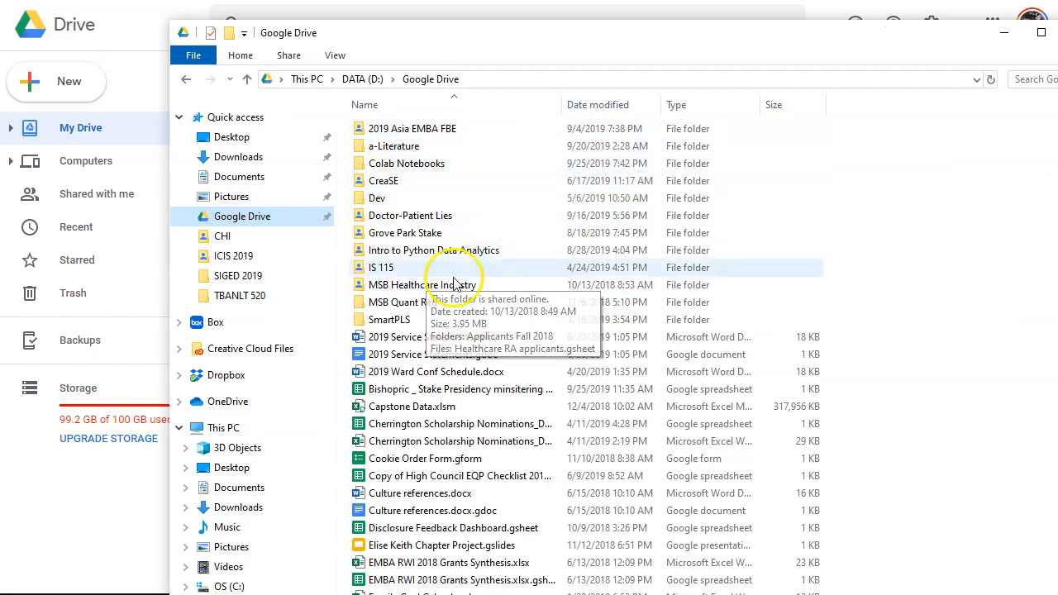
pyautogui.moveTo(306, 231)
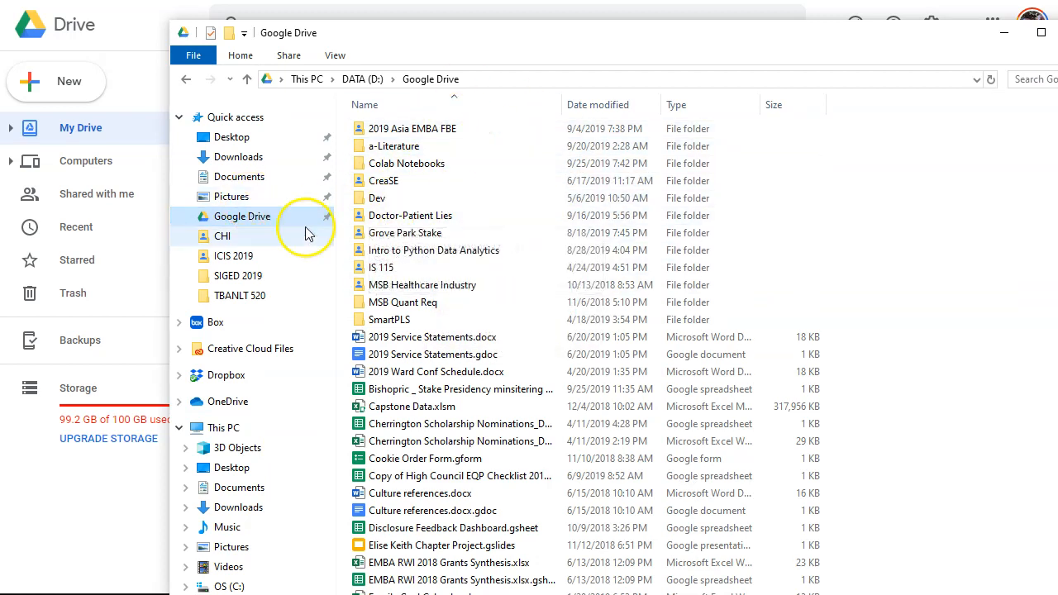
pyautogui.moveTo(274, 235)
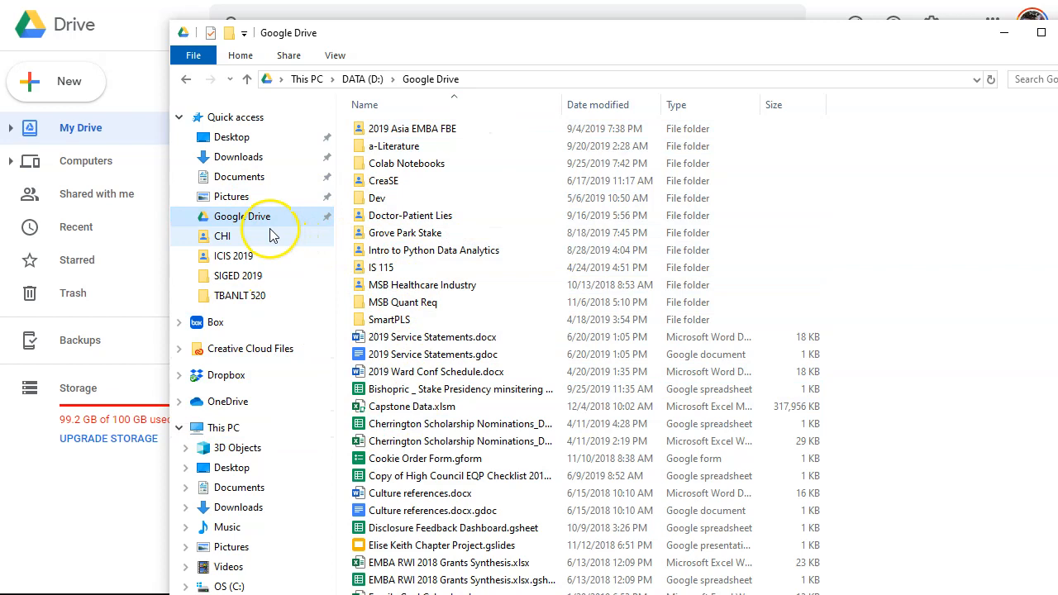
pyautogui.doubleClick(407, 164)
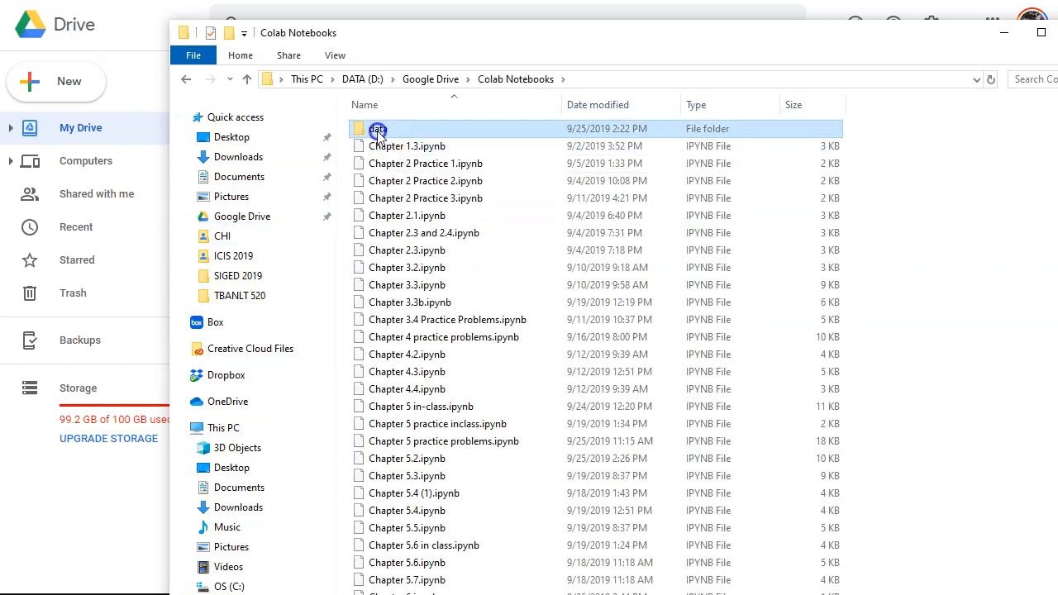
pyautogui.doubleClick(377, 129)
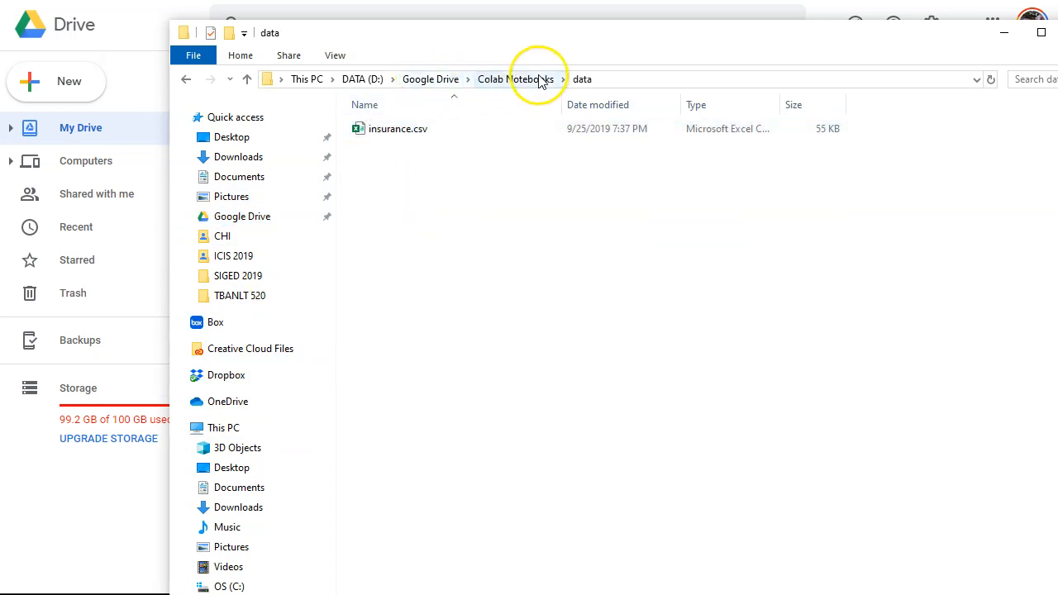
pyautogui.click(516, 80)
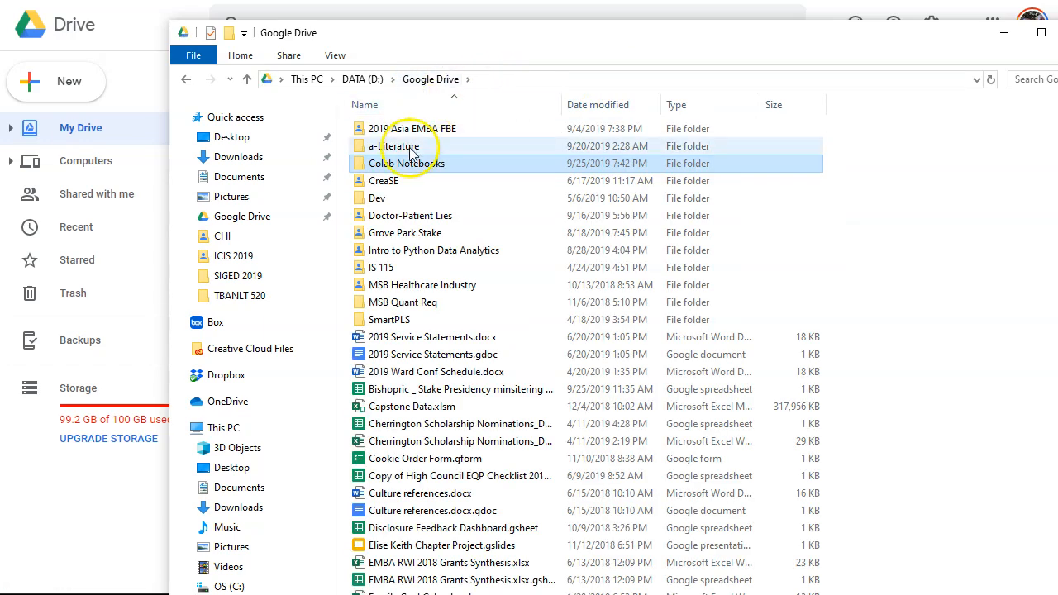
pyautogui.doubleClick(407, 164)
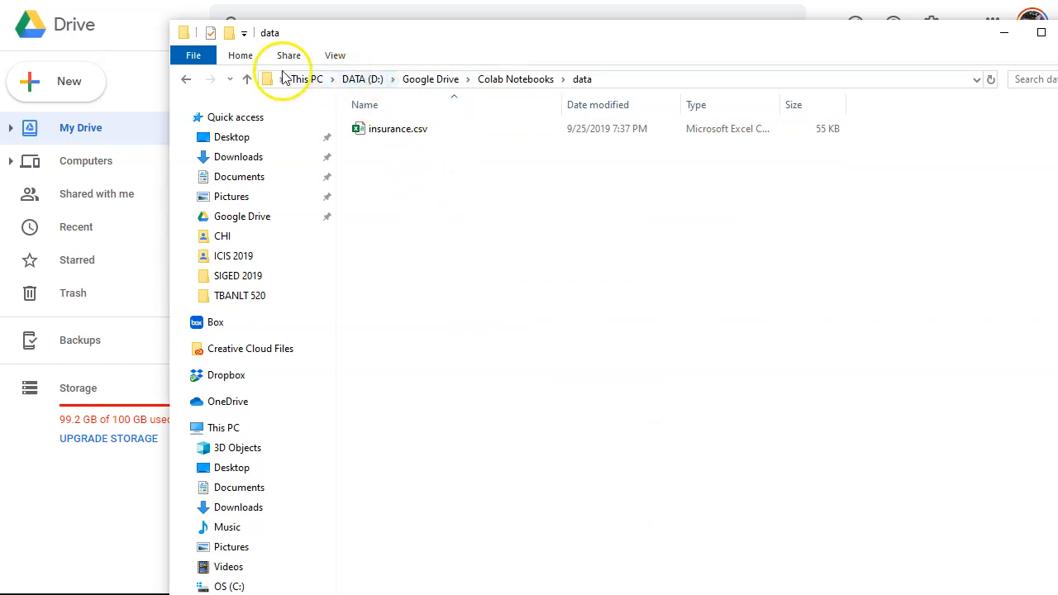
# - Reveal and select the full path D:\Google Drive\Colab Notebooks\data in the address bar
pyautogui.click(579, 80)
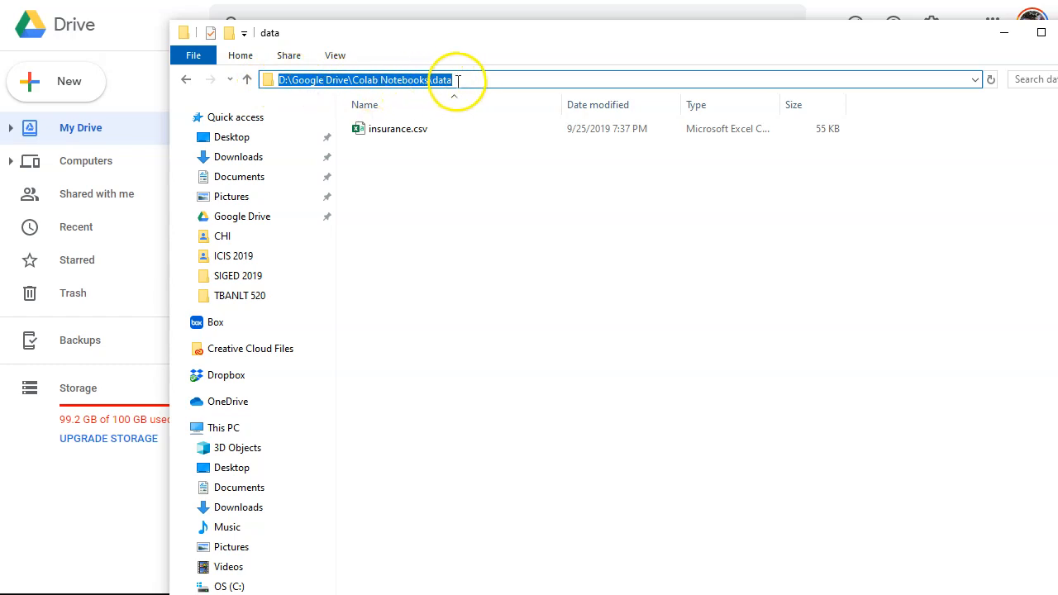
pyautogui.click(397, 129)
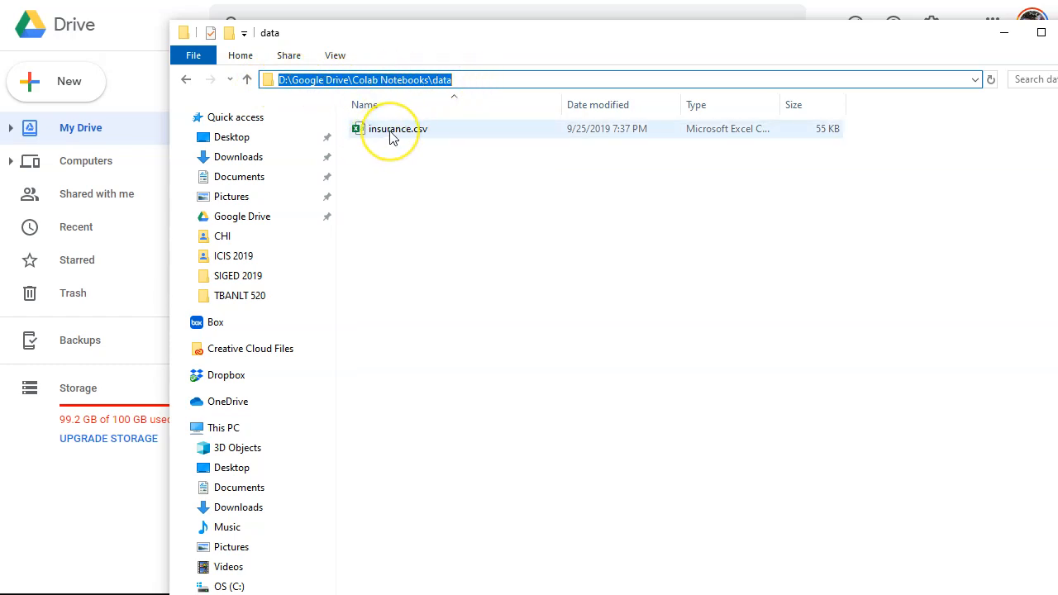
pyautogui.moveTo(389, 132)
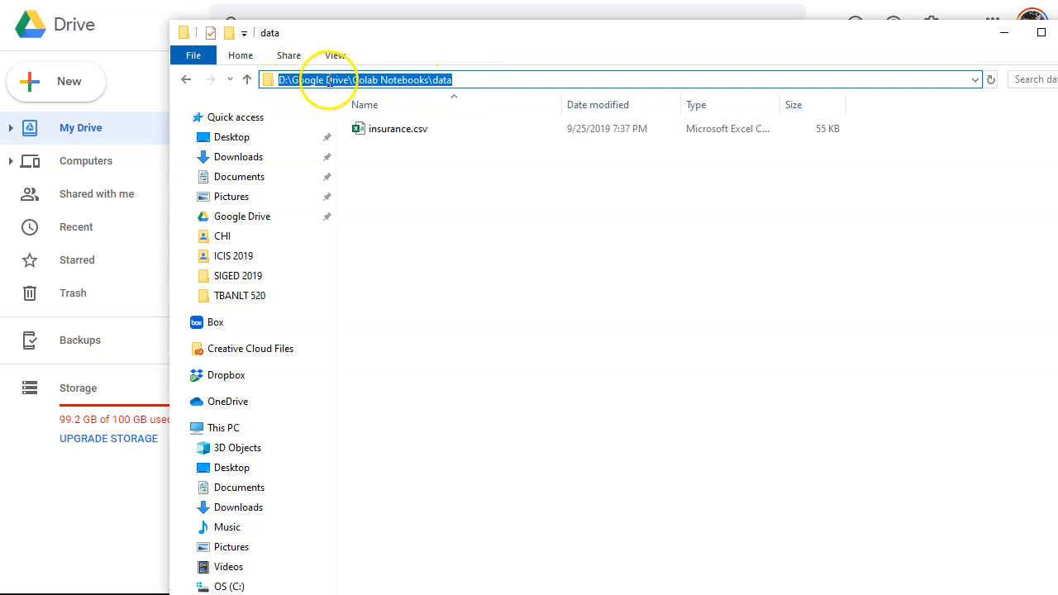
pyautogui.moveTo(487, 79)
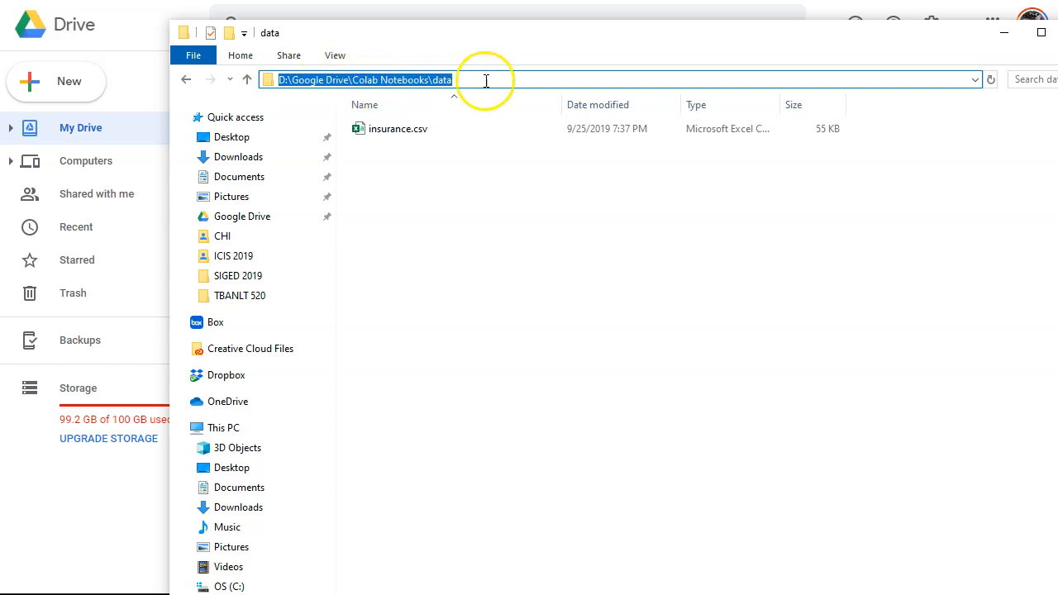
pyautogui.moveTo(538, 168)
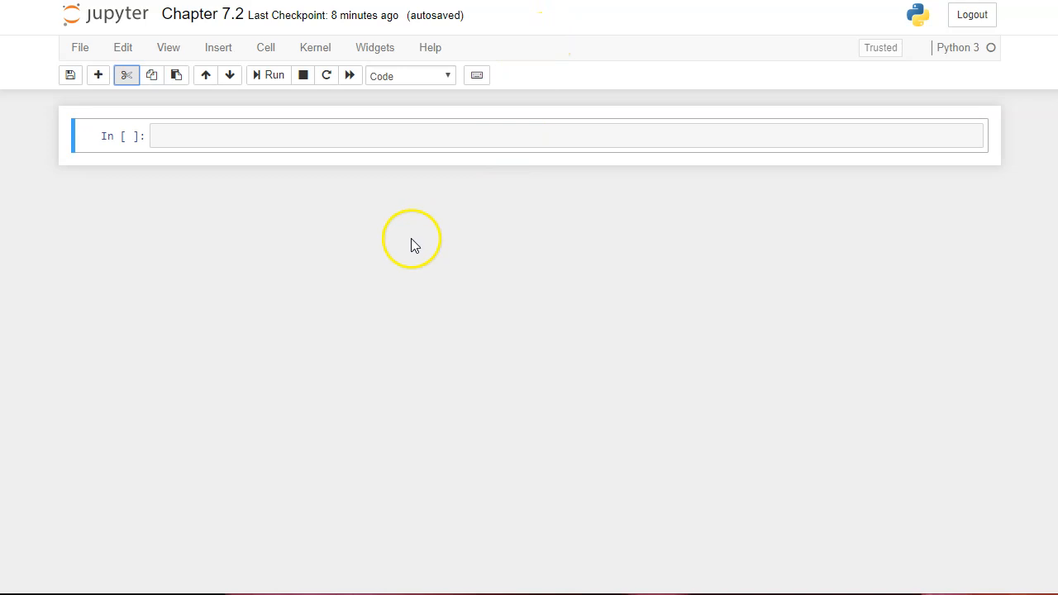
# - Write import pandas as pd in the empty code cell
pyautogui.click(205, 136)
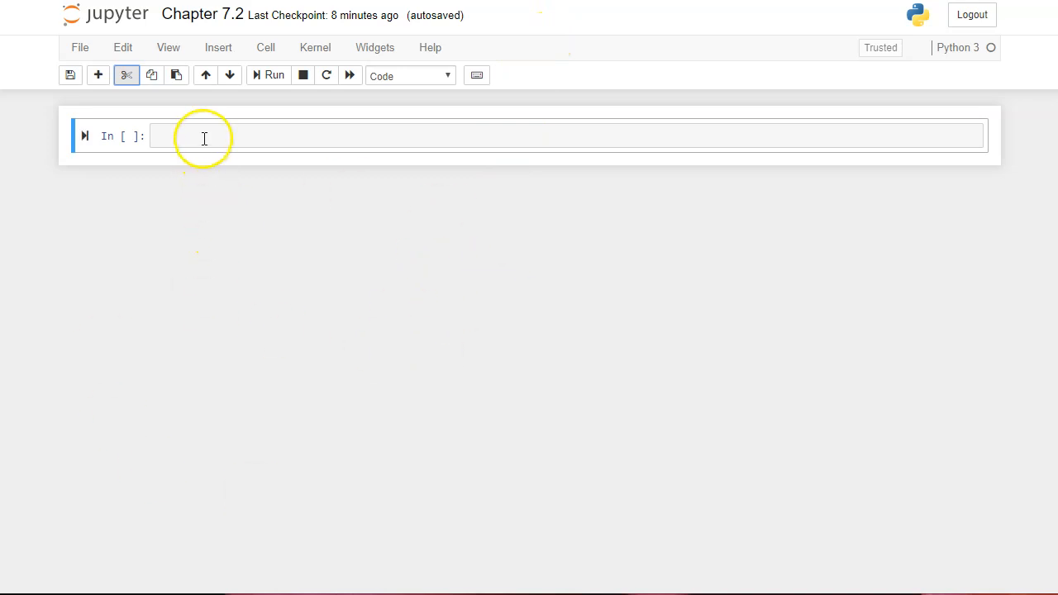
pyautogui.write('imp')
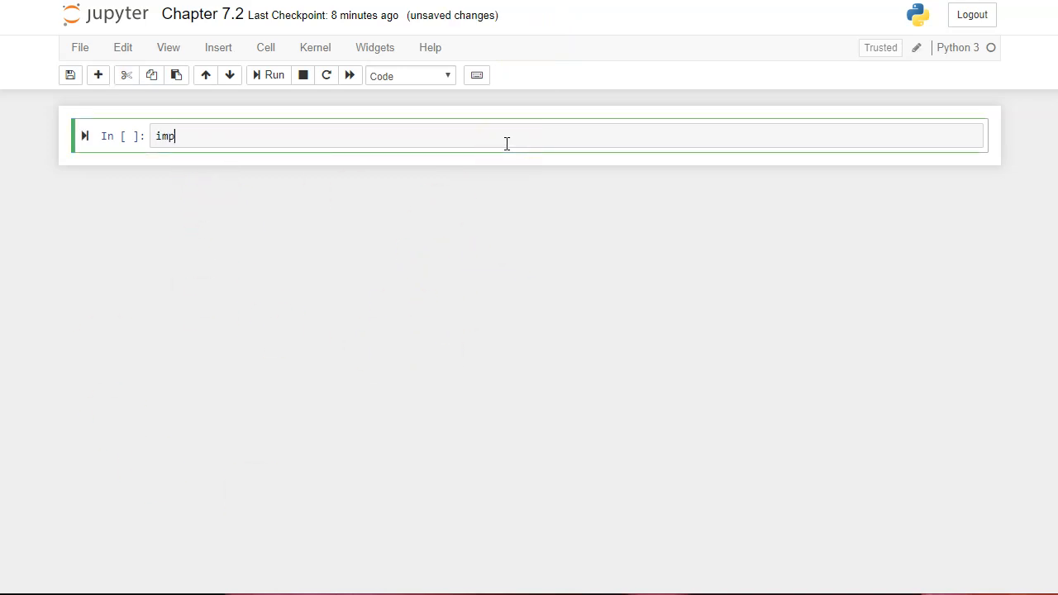
pyautogui.write('ort pandas')
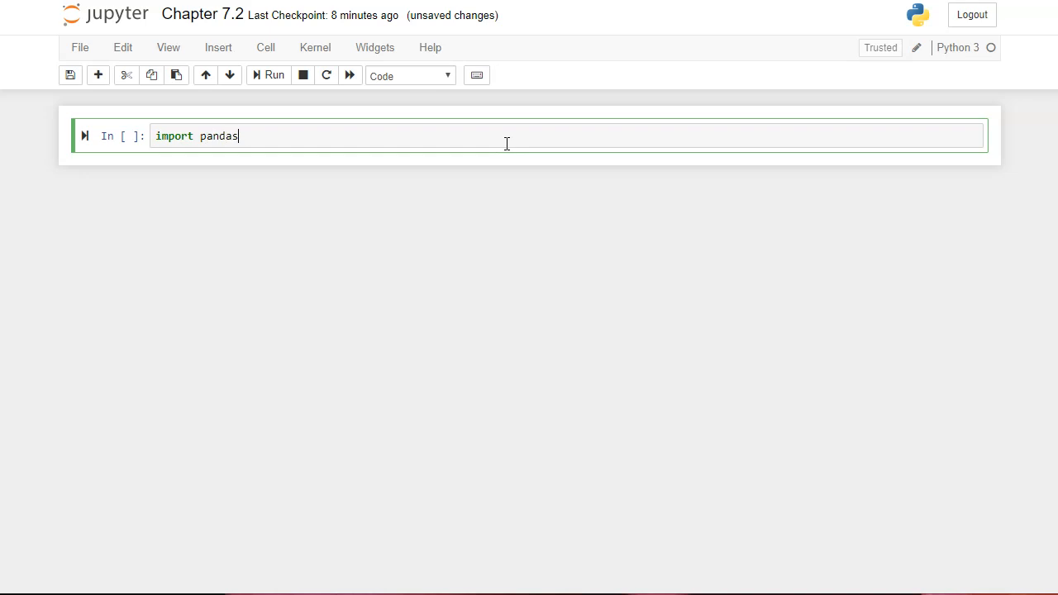
pyautogui.write('as pd')
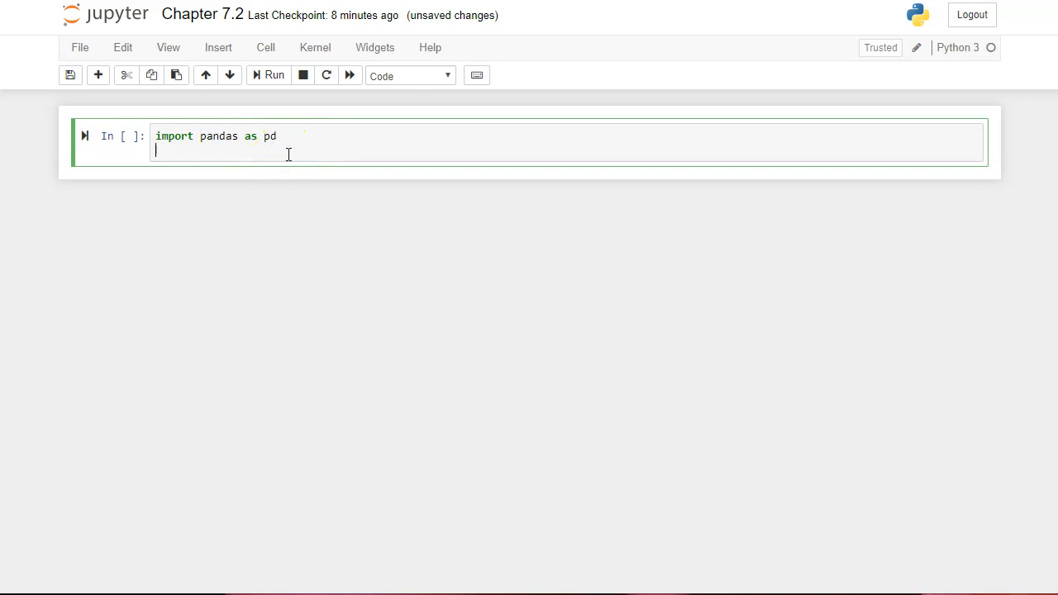
pyautogui.press('Escape')
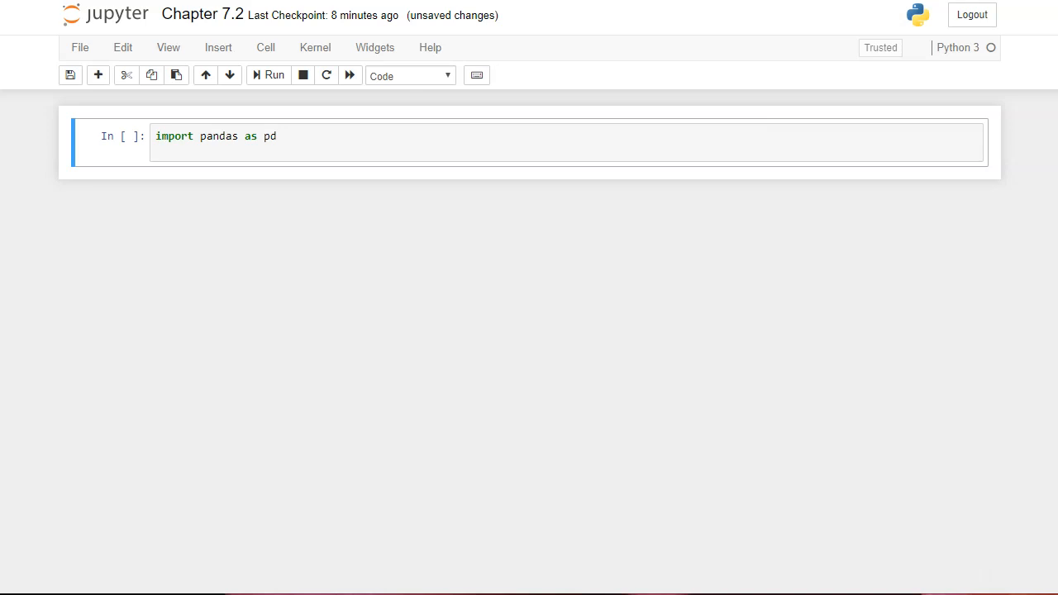
pyautogui.moveTo(765, 304)
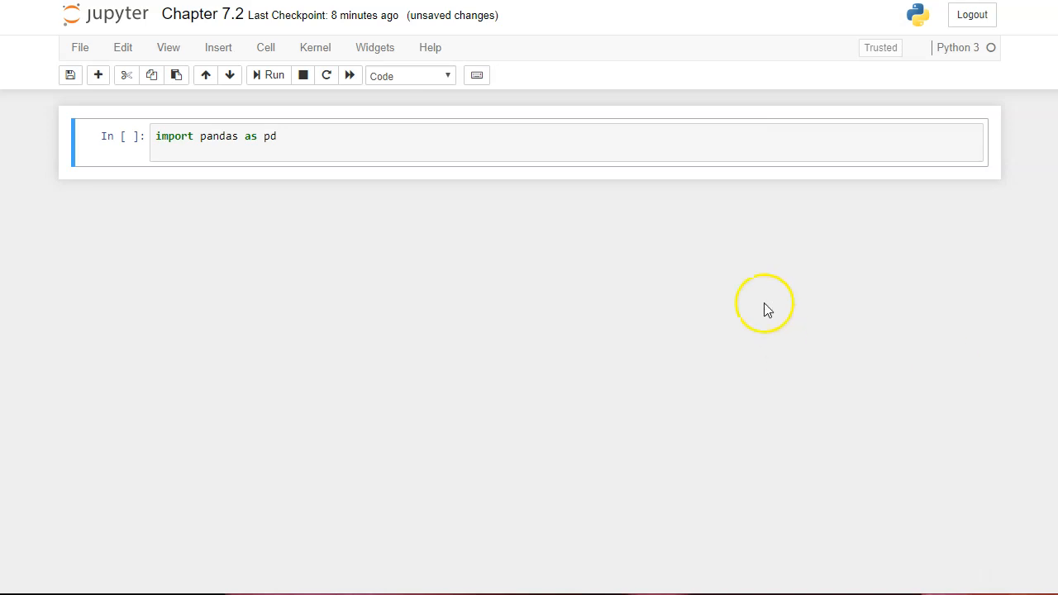
# - Write data = pd.read_csv('D:\Google Drive\Colab Notebooks\data\insurance.csv') below the import
pyautogui.write('pd')
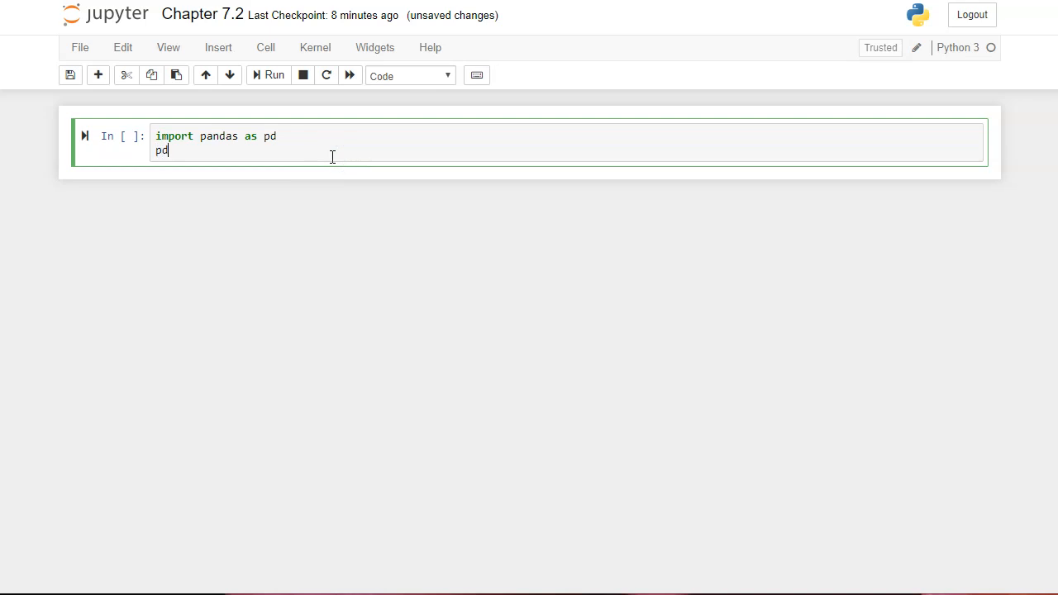
pyautogui.write('.read_c')
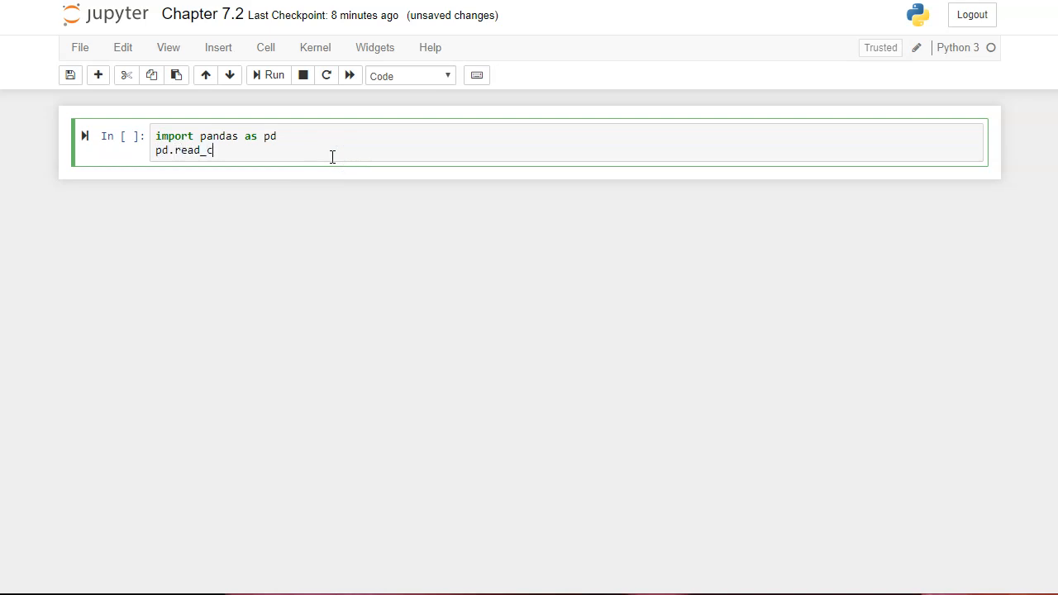
pyautogui.write("sv('')")
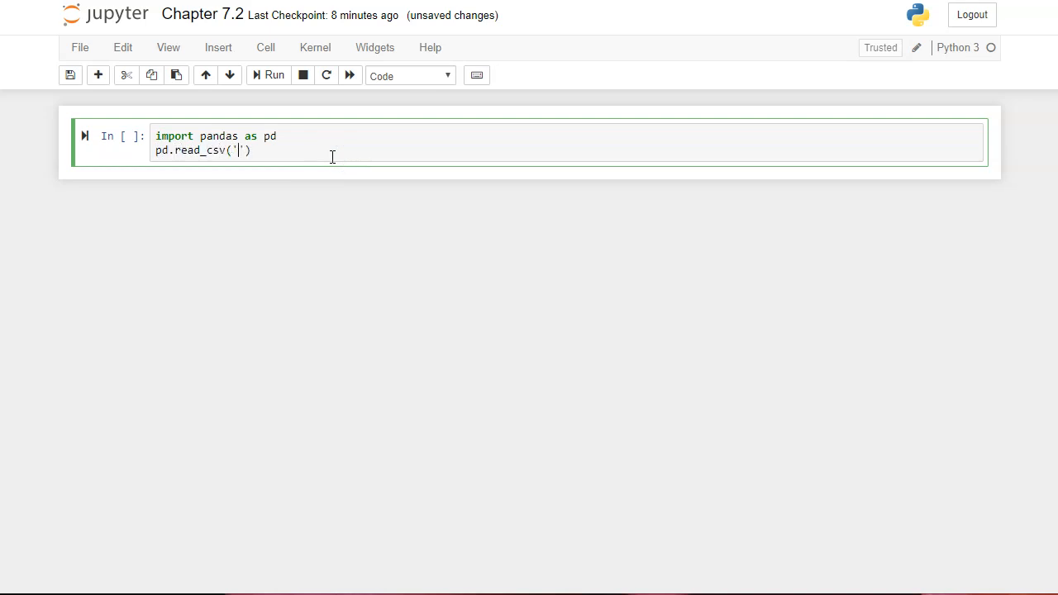
pyautogui.write('D:\\Google Drive\\Colab Notebooks\\data')
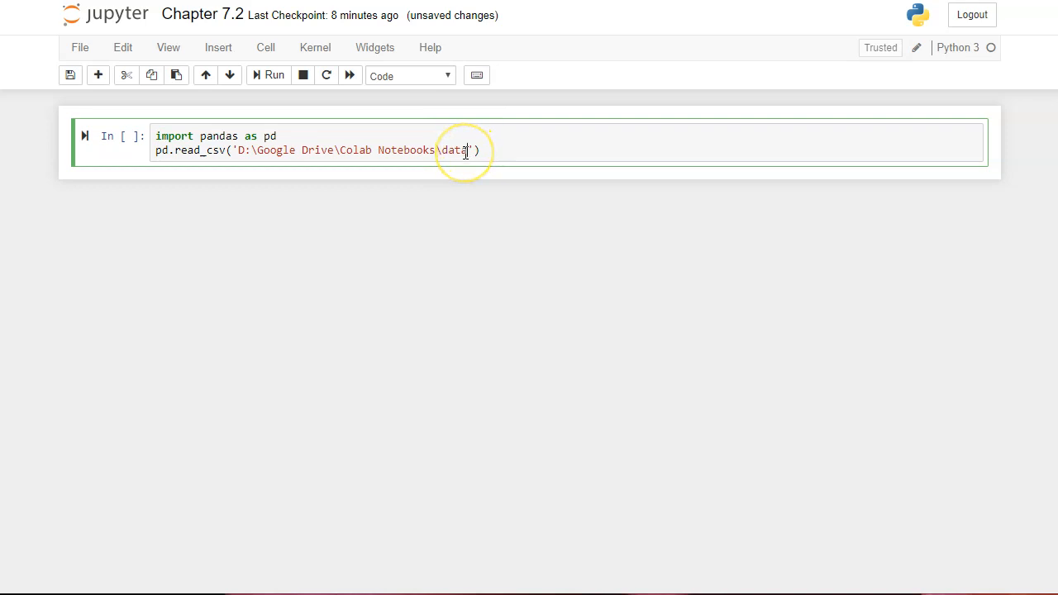
pyautogui.moveTo(554, 155)
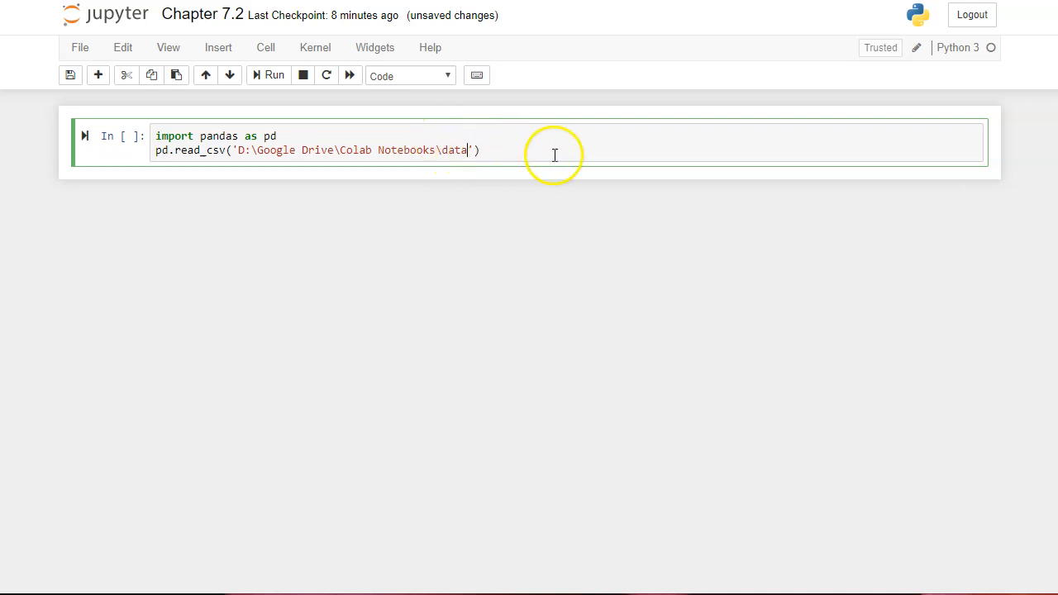
pyautogui.write('\\')
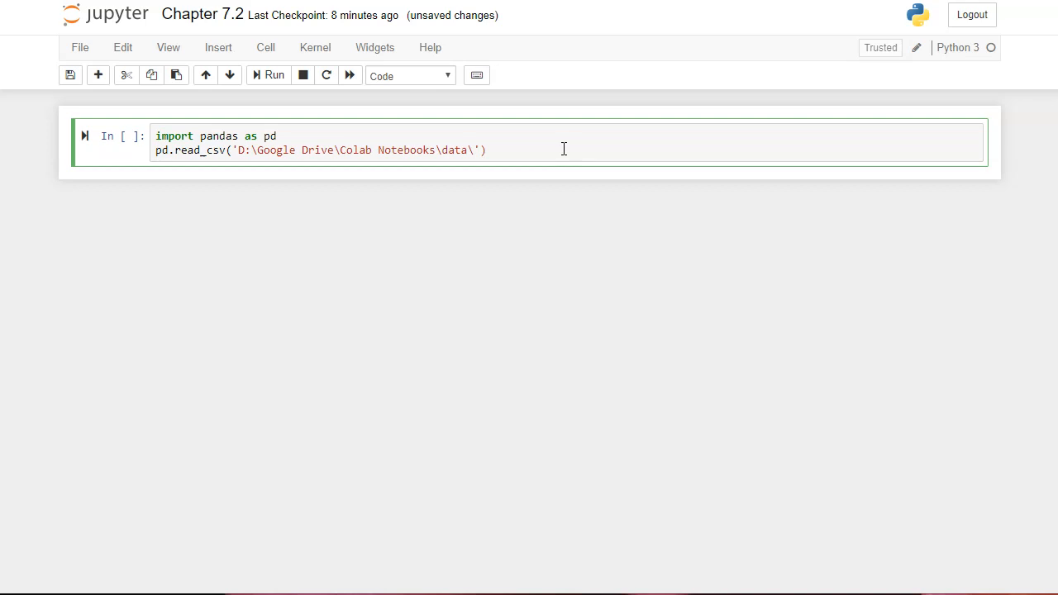
pyautogui.write('insrua')
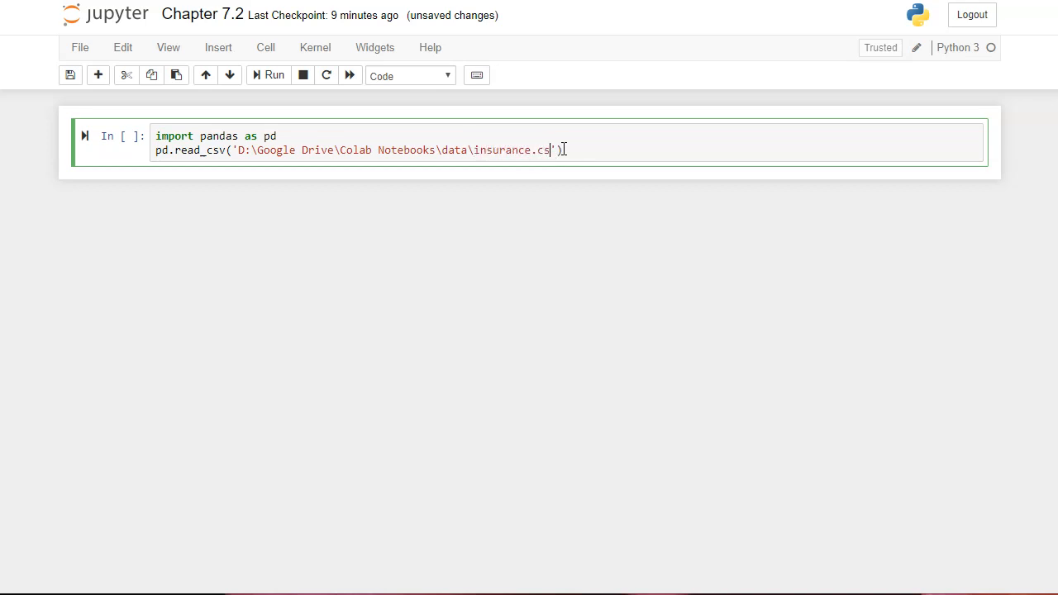
pyautogui.write('v')
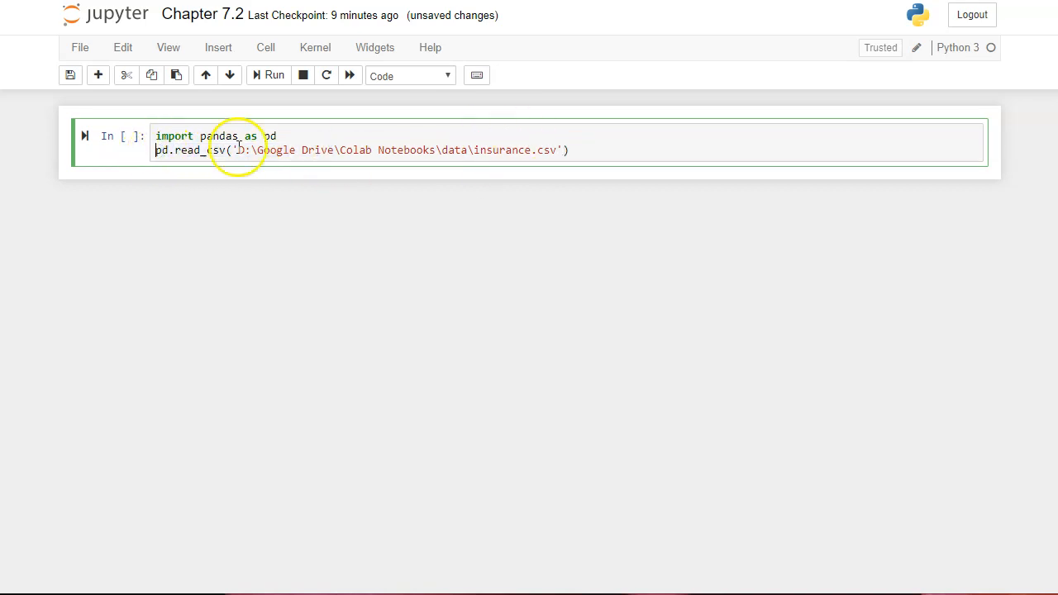
pyautogui.write('data =')
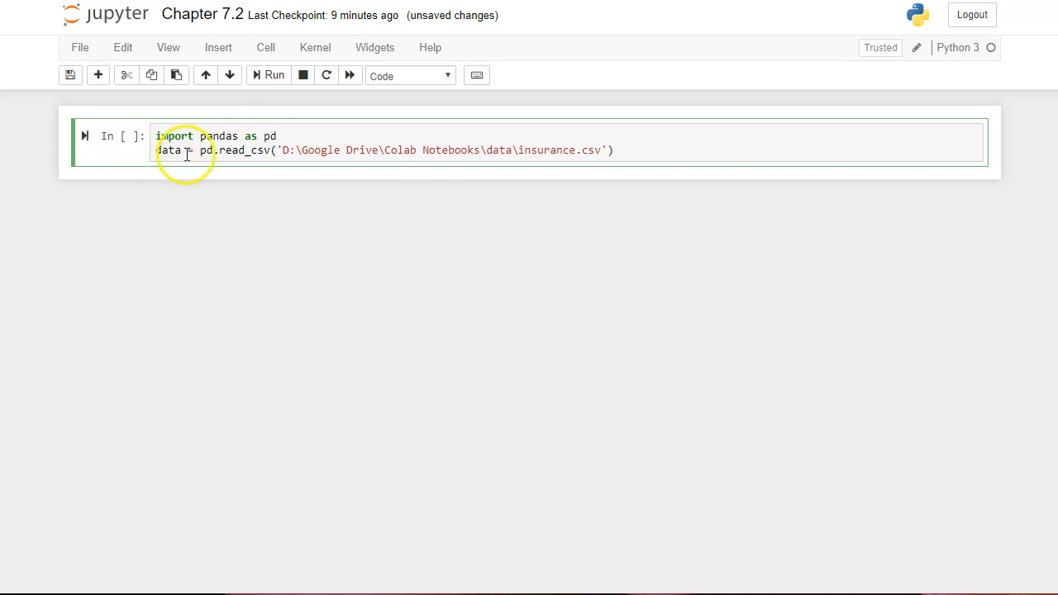
pyautogui.click(274, 74)
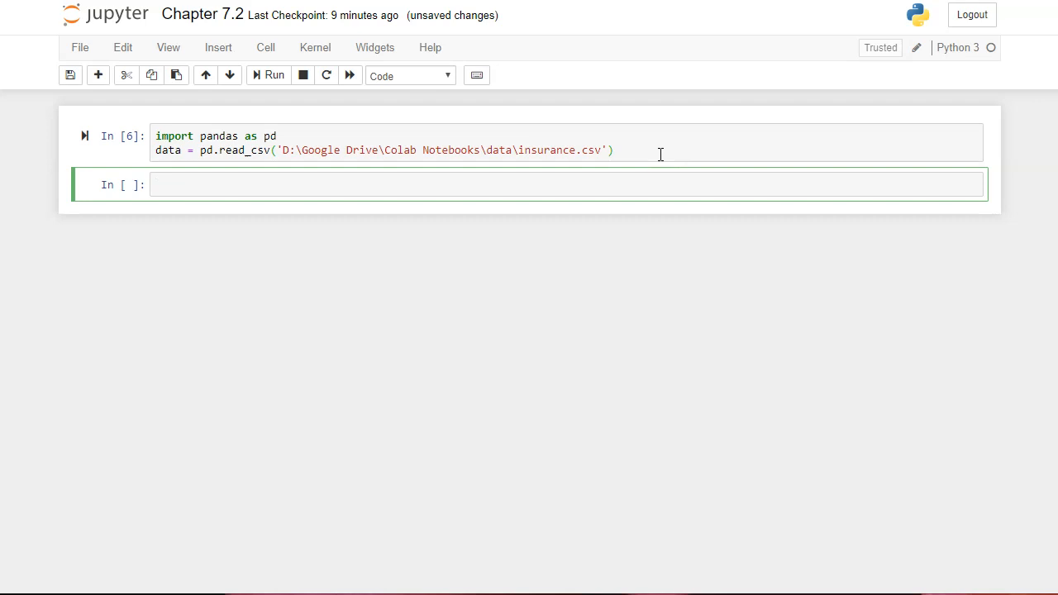
pyautogui.moveTo(372, 150)
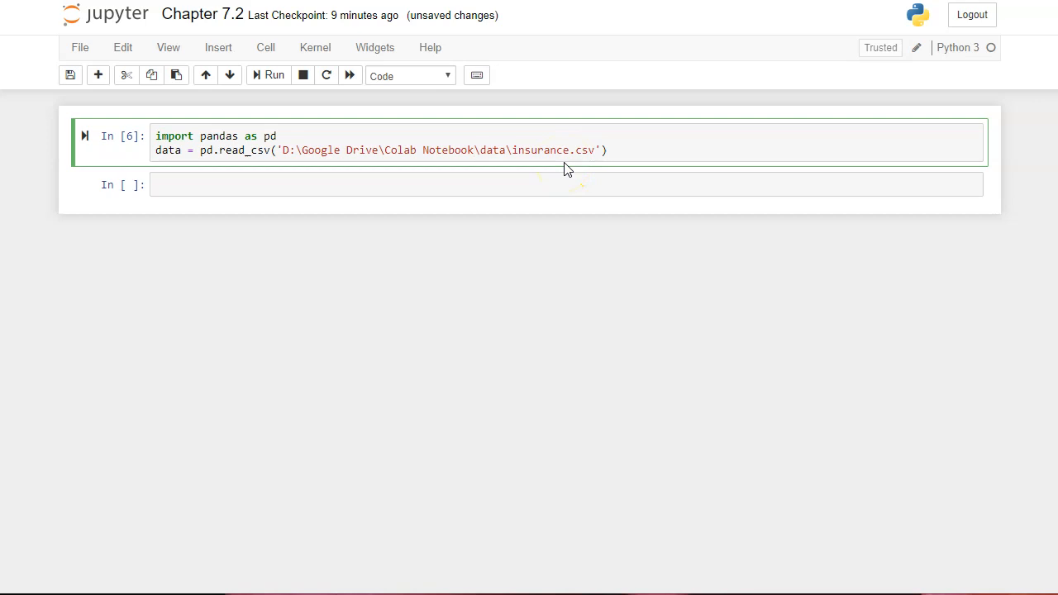
# - Run the cell, read the FileNotFoundError, and correct the path folder to 'Colab Notebooks'
pyautogui.click(267, 76)
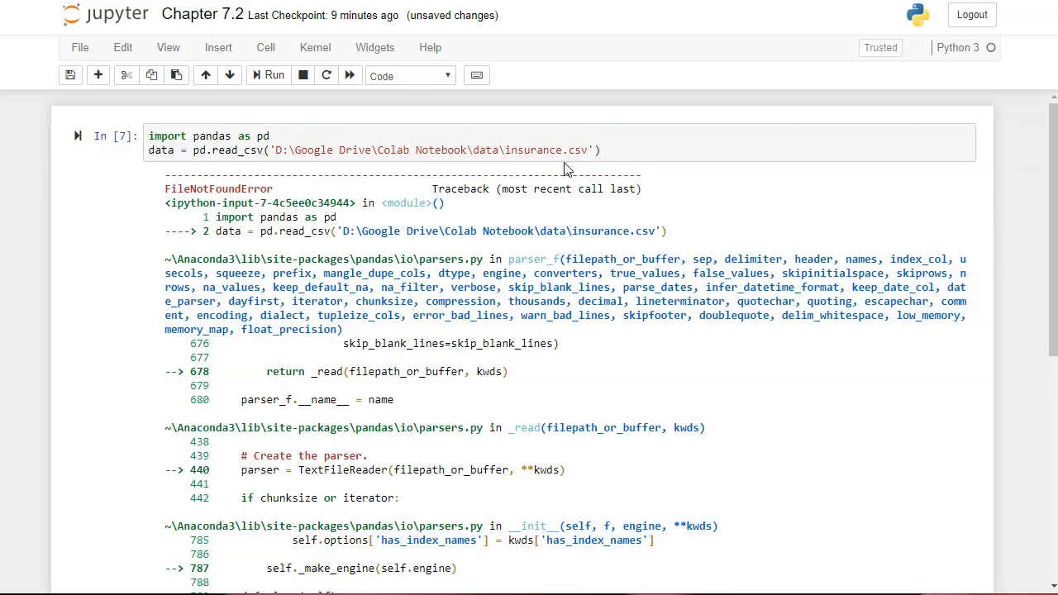
pyautogui.doubleClick(218, 188)
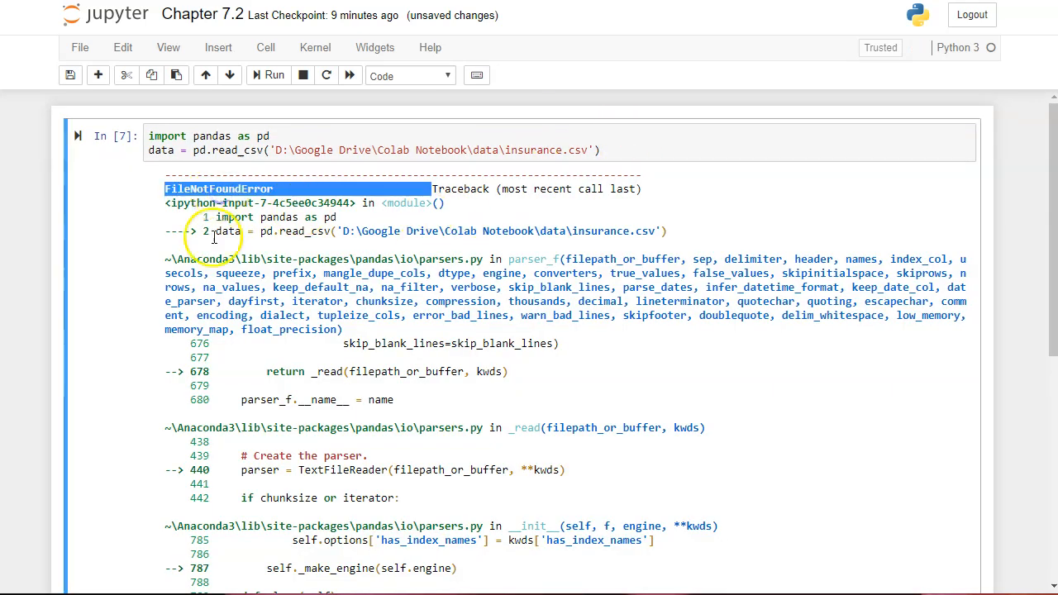
pyautogui.moveTo(616, 245)
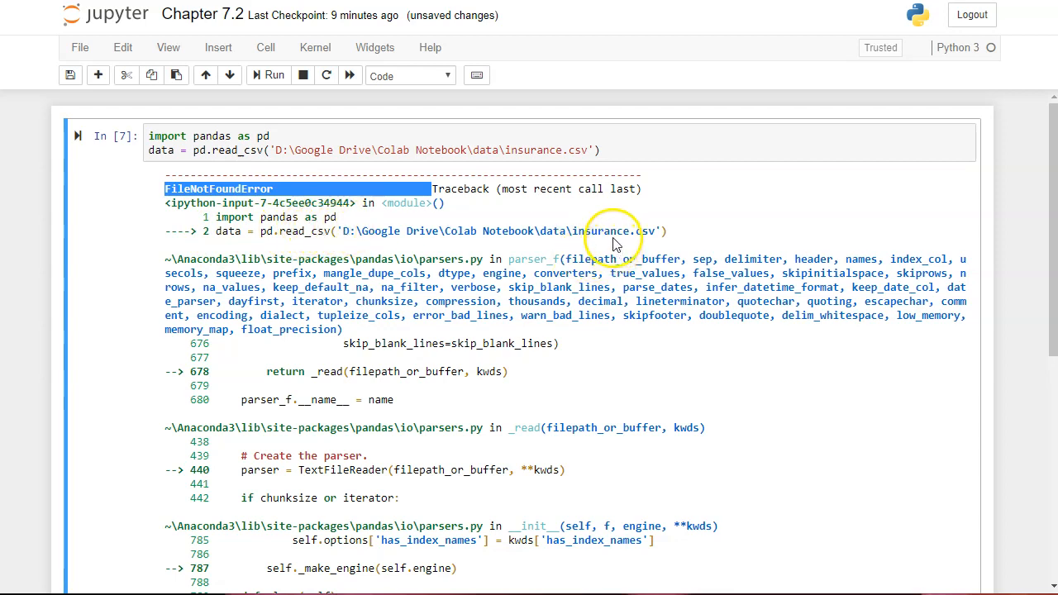
pyautogui.doubleClick(598, 231)
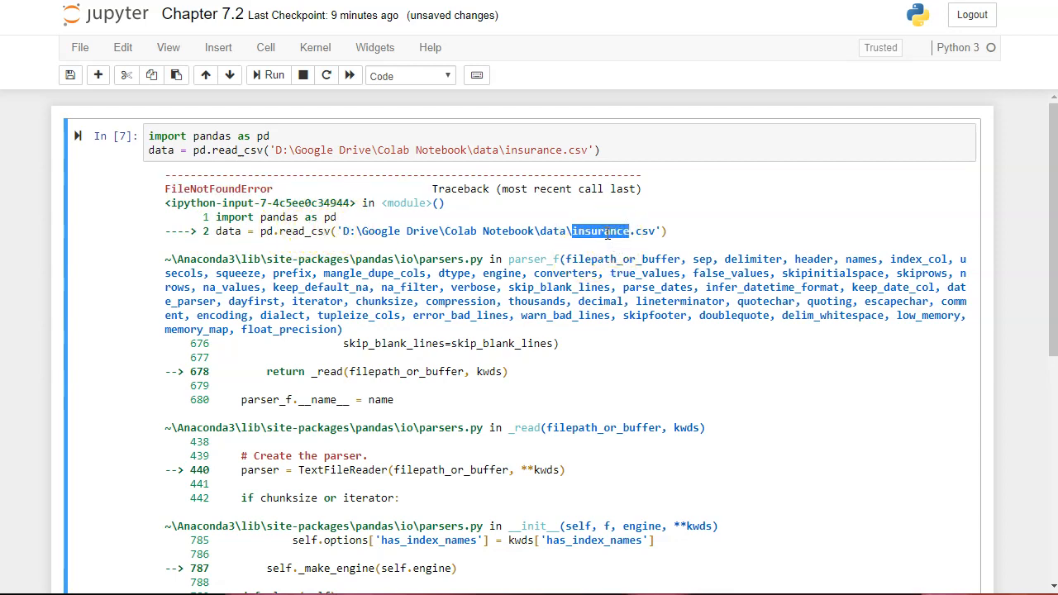
pyautogui.doubleClick(483, 231)
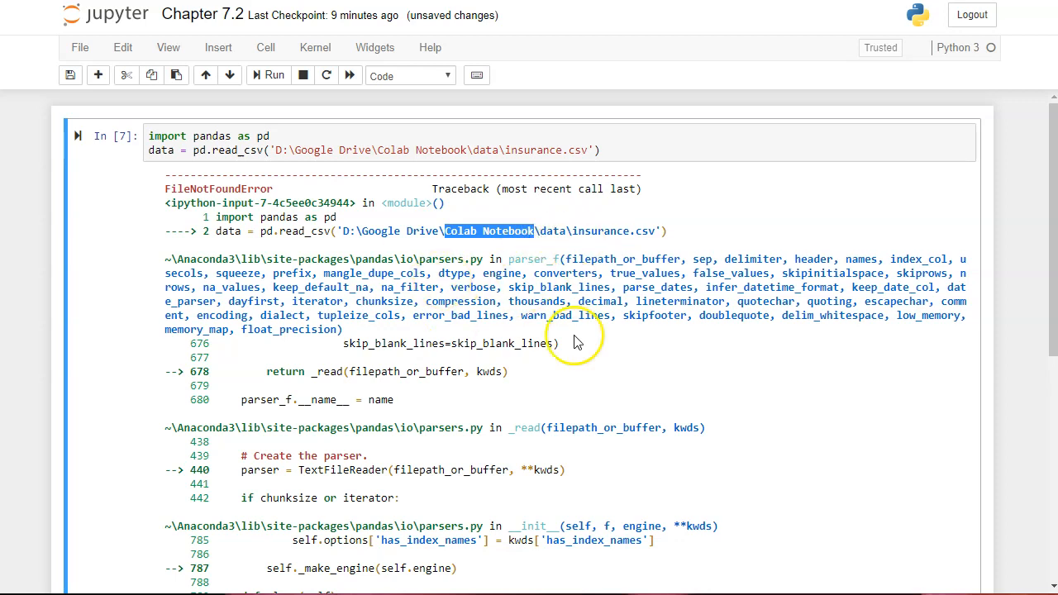
pyautogui.moveTo(422, 453)
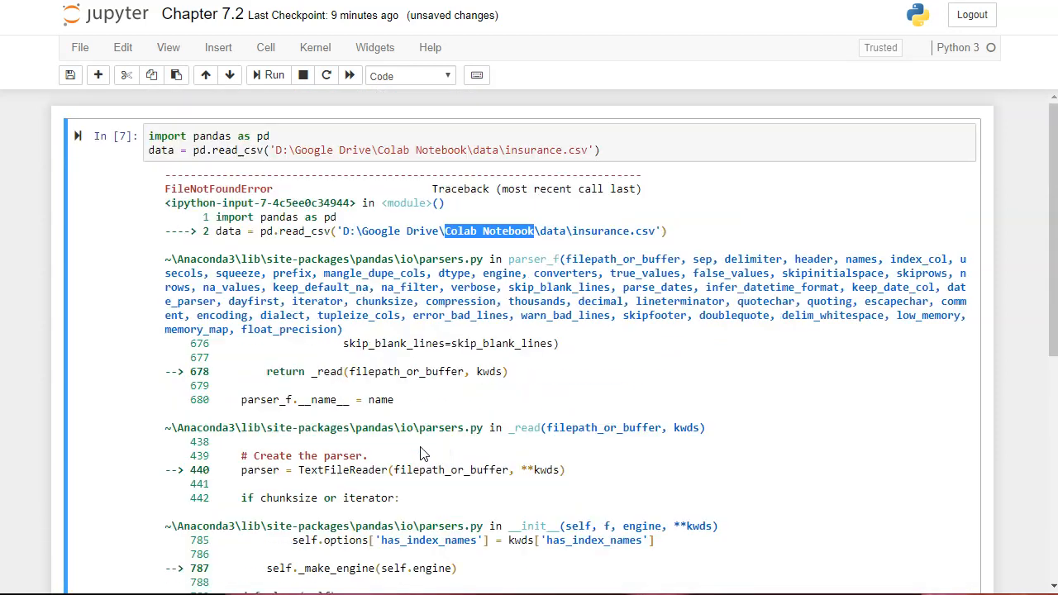
pyautogui.moveTo(430, 219)
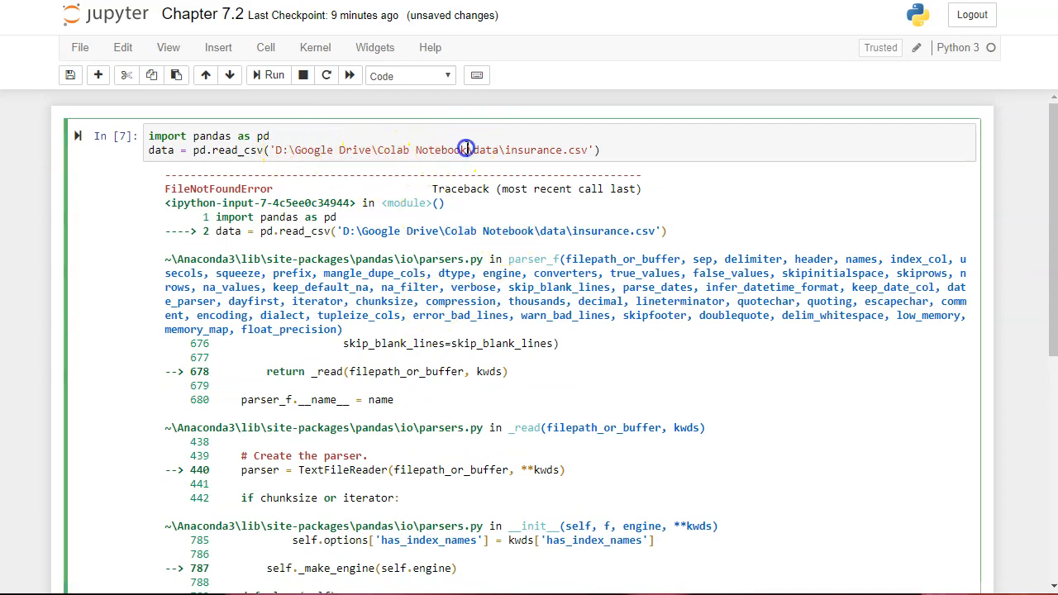
pyautogui.click(274, 76)
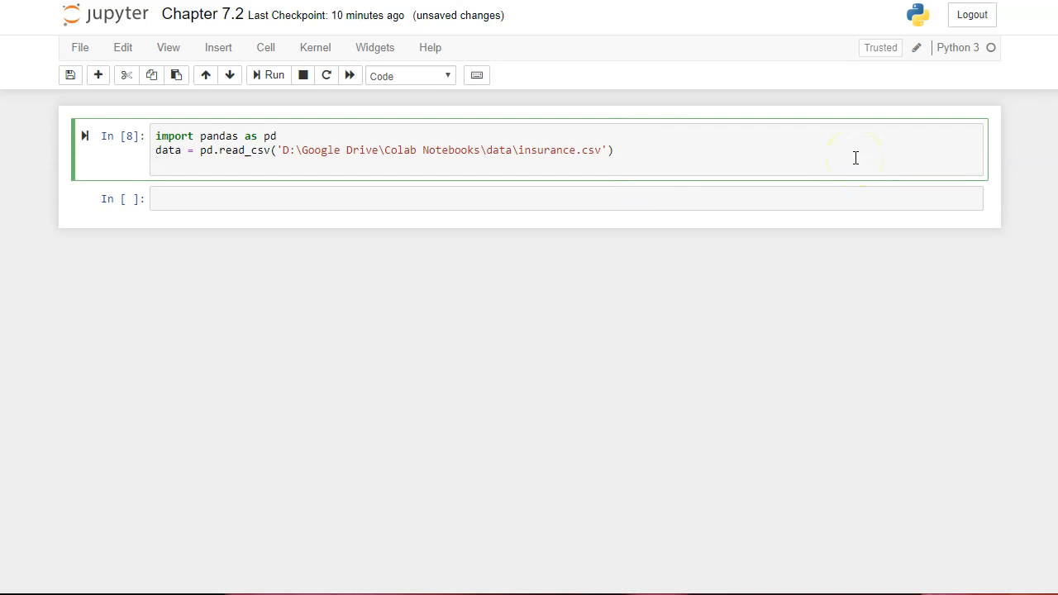
# - Add a data.head() line without the print wrapper to display the first five rows
pyautogui.write('print(')
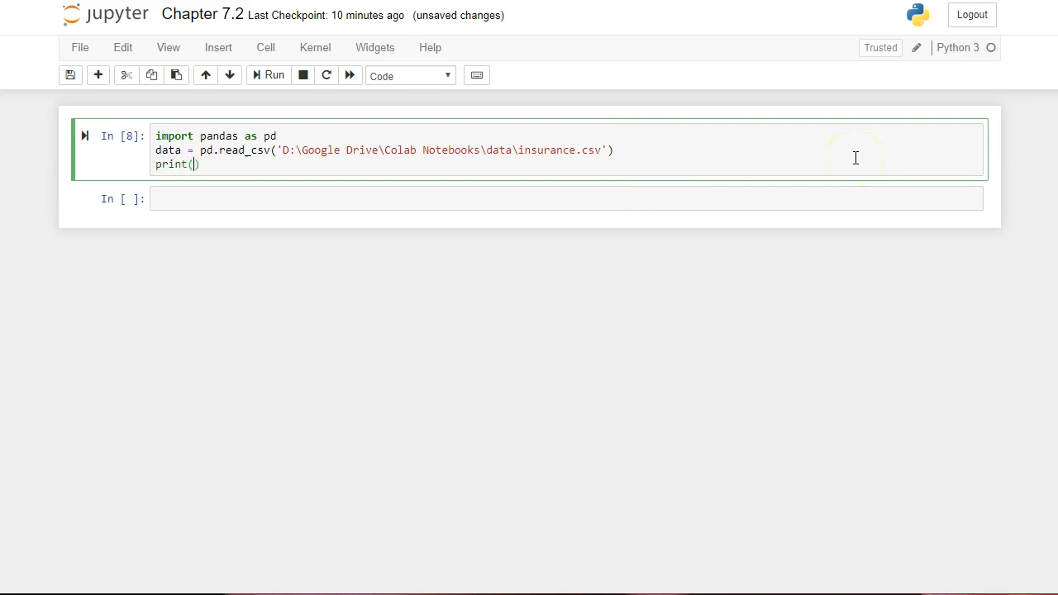
pyautogui.write('data.head')
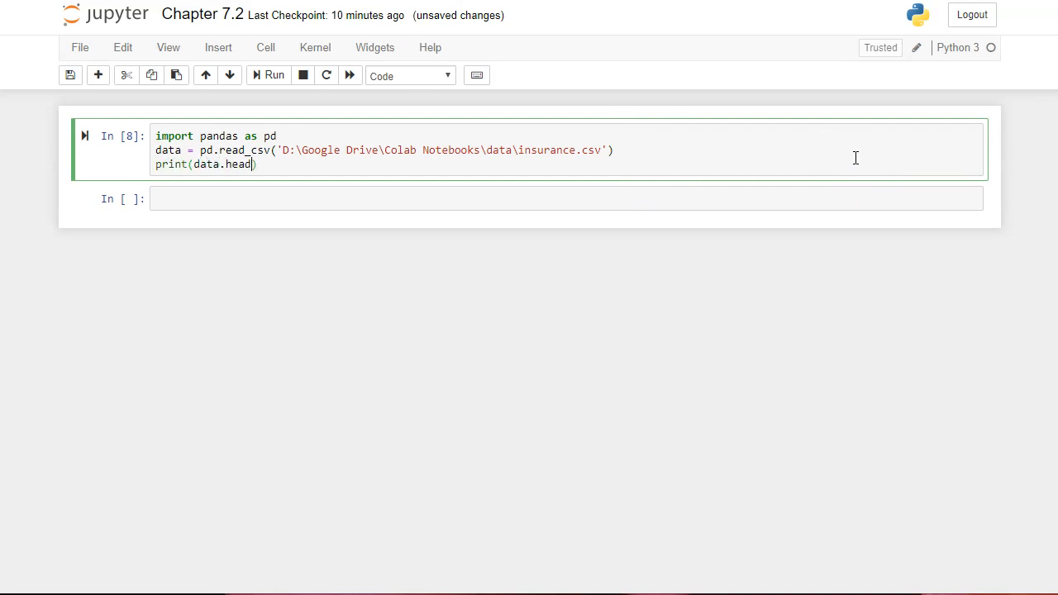
pyautogui.write('()')
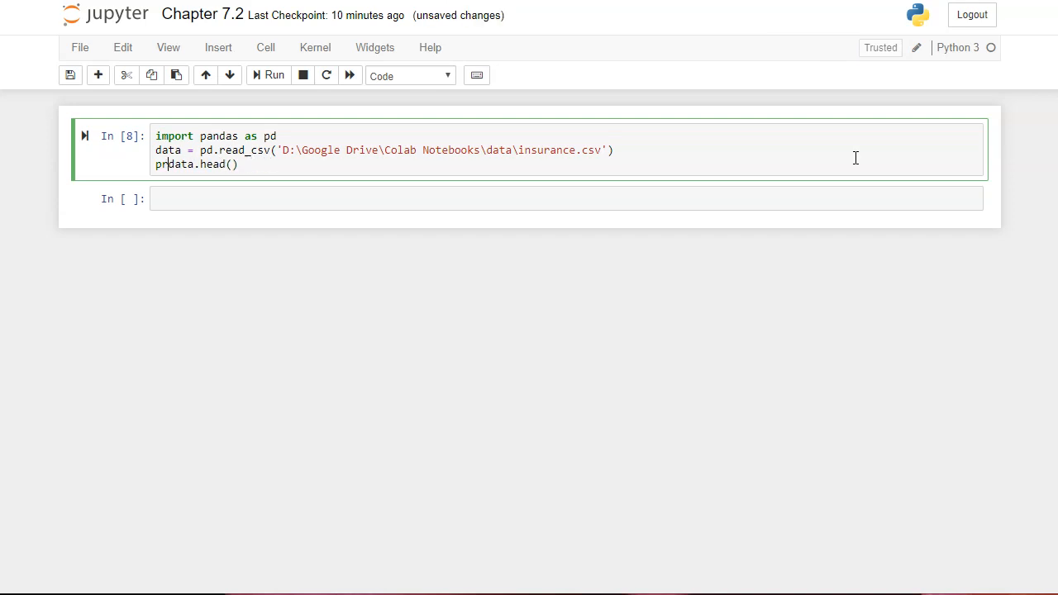
pyautogui.click(275, 77)
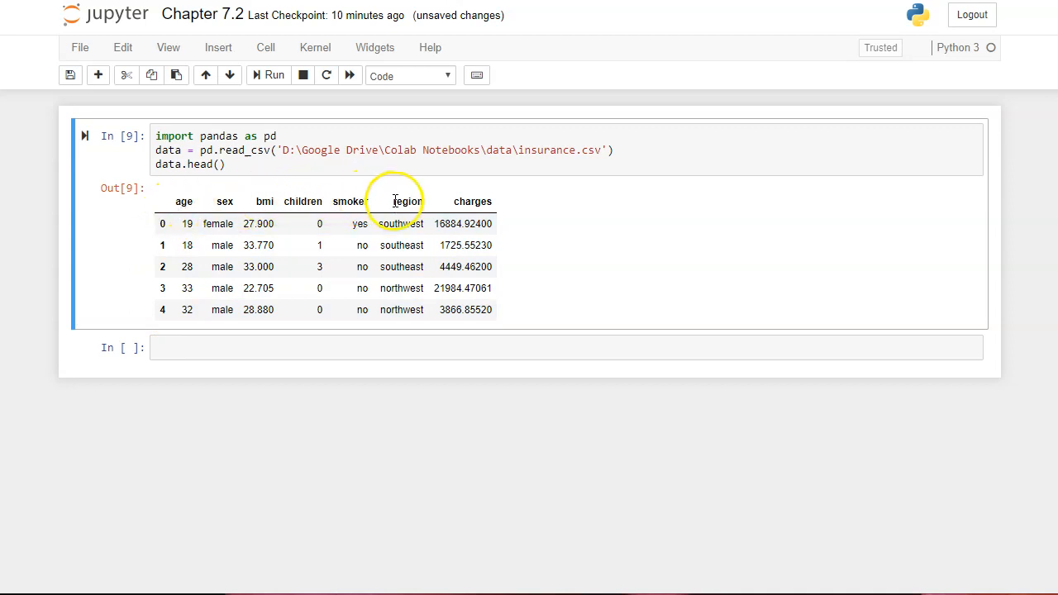
pyautogui.moveTo(344, 188)
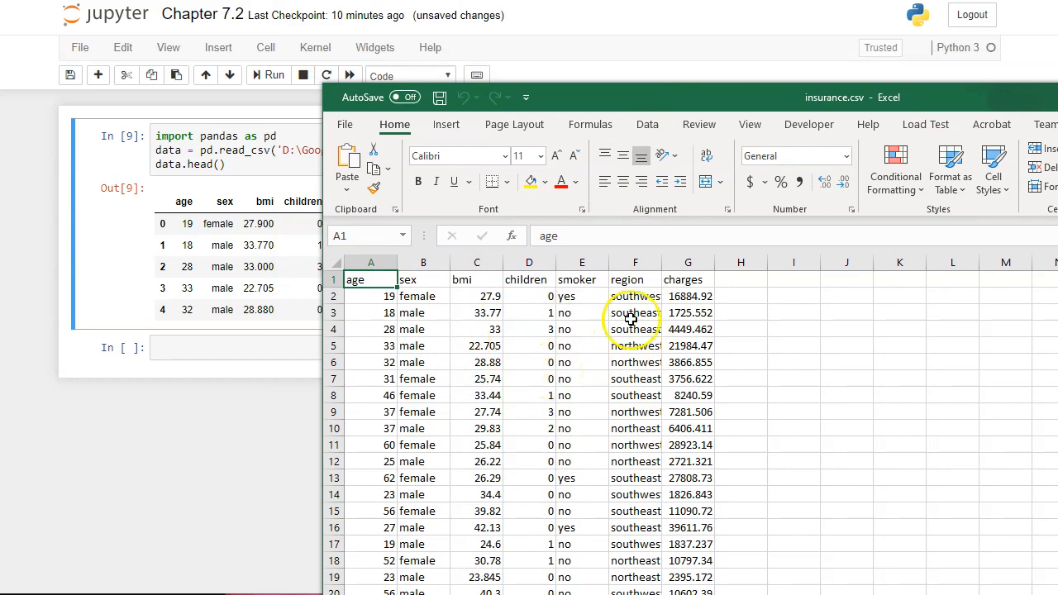
pyautogui.click(688, 280)
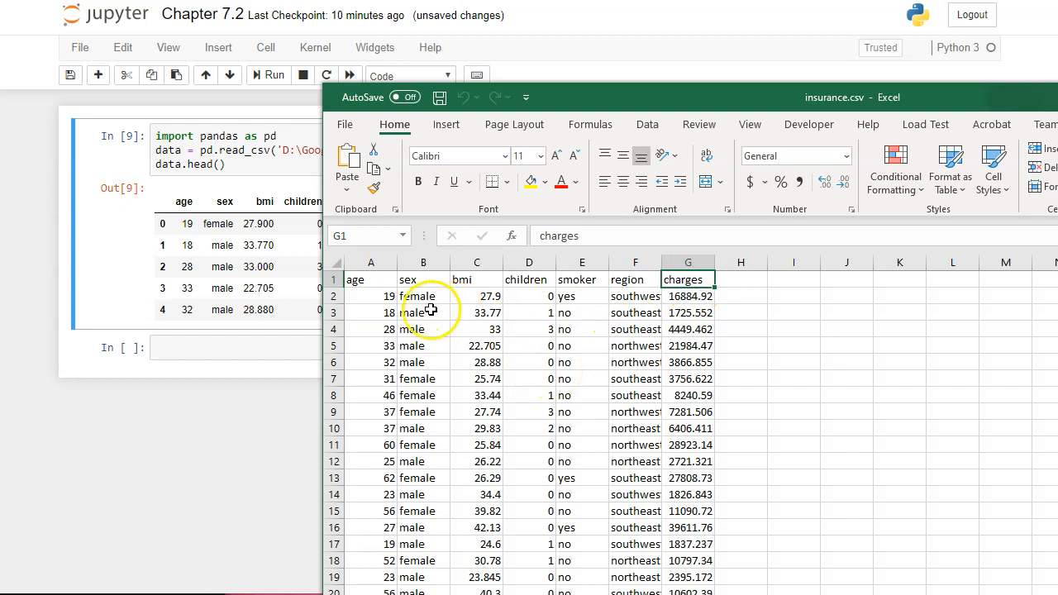
pyautogui.click(370, 296)
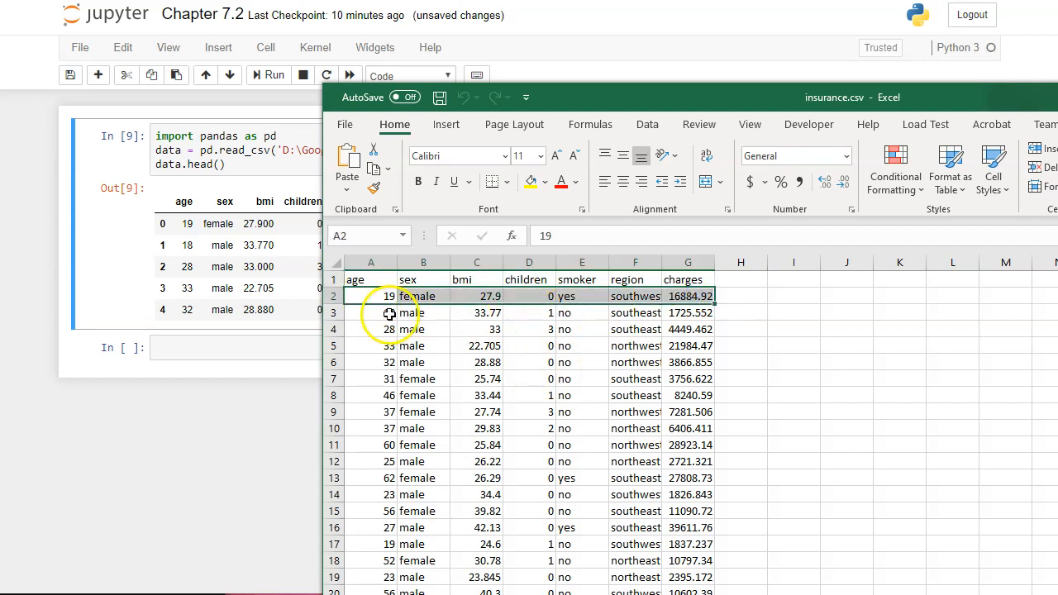
pyautogui.click(371, 312)
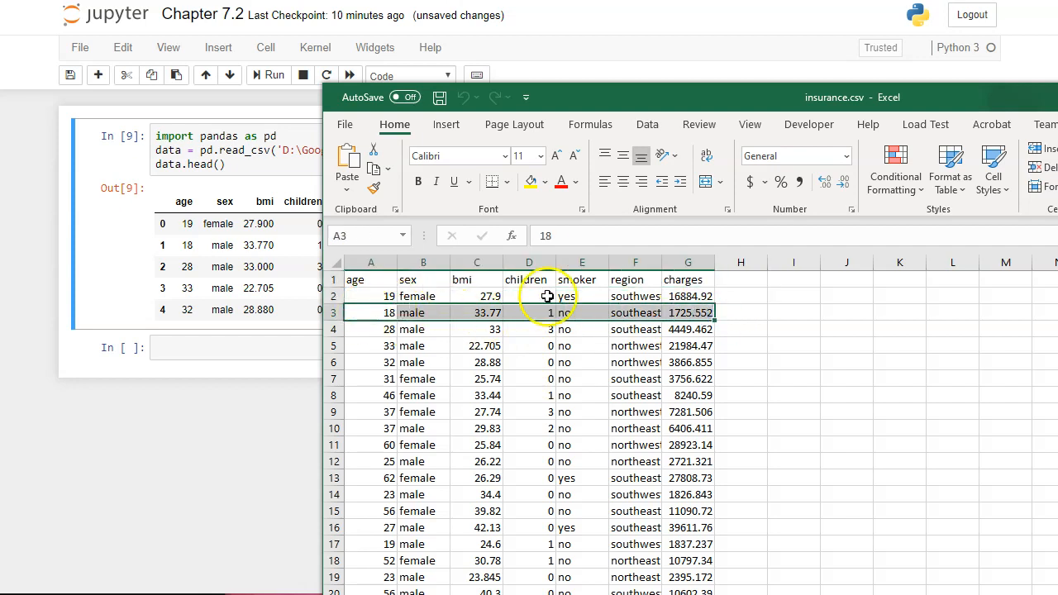
pyautogui.click(688, 296)
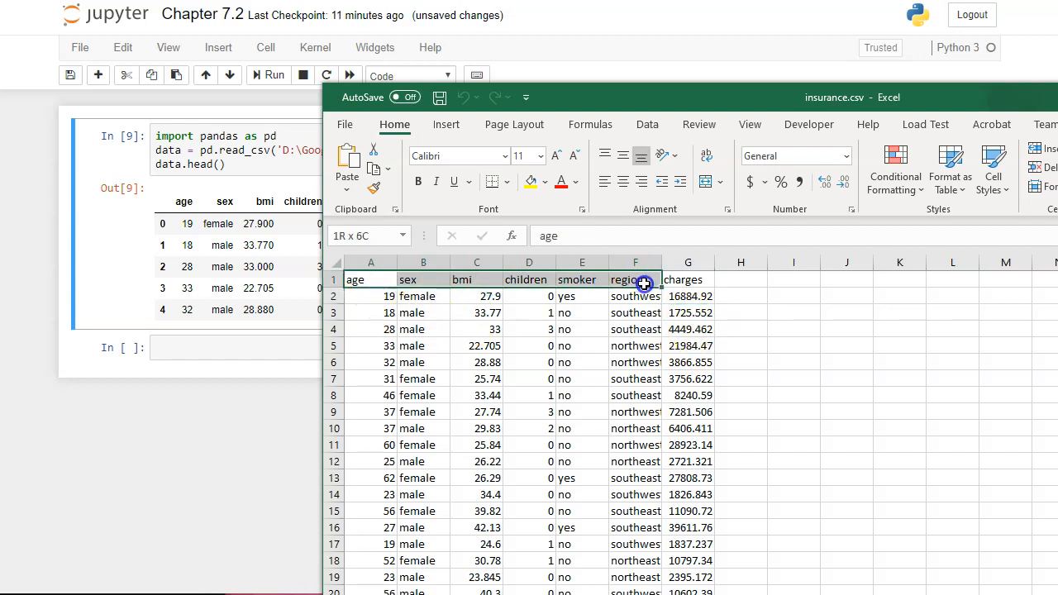
pyautogui.click(529, 313)
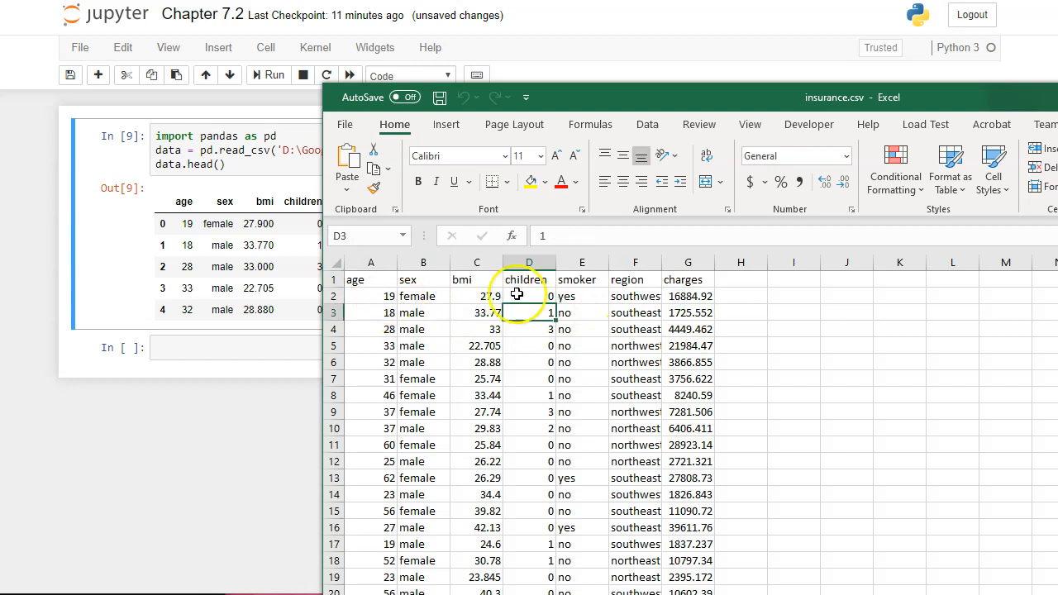
pyautogui.click(688, 296)
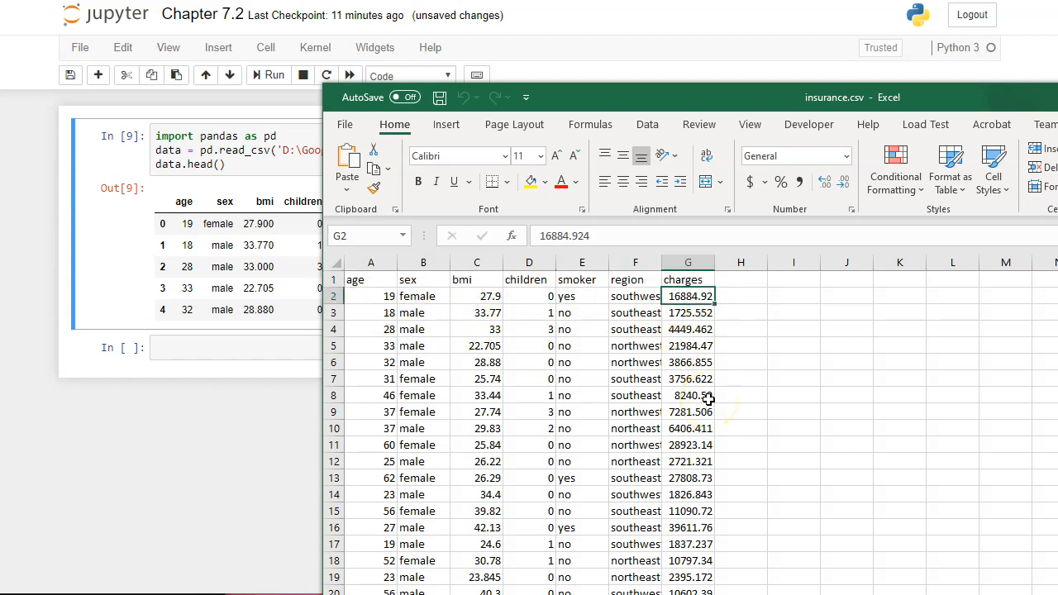
pyautogui.moveTo(693, 384)
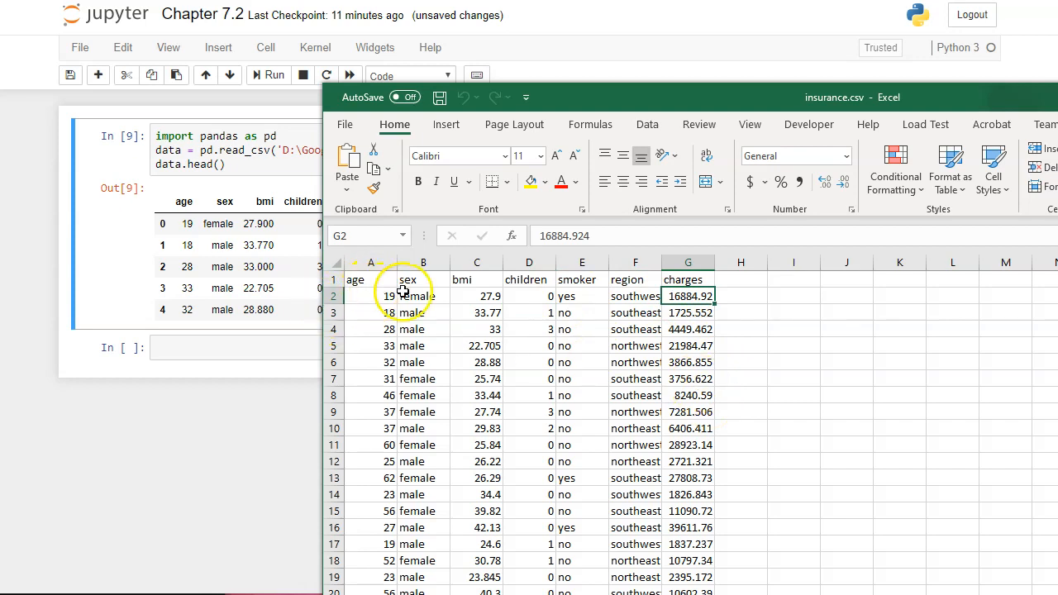
pyautogui.click(476, 280)
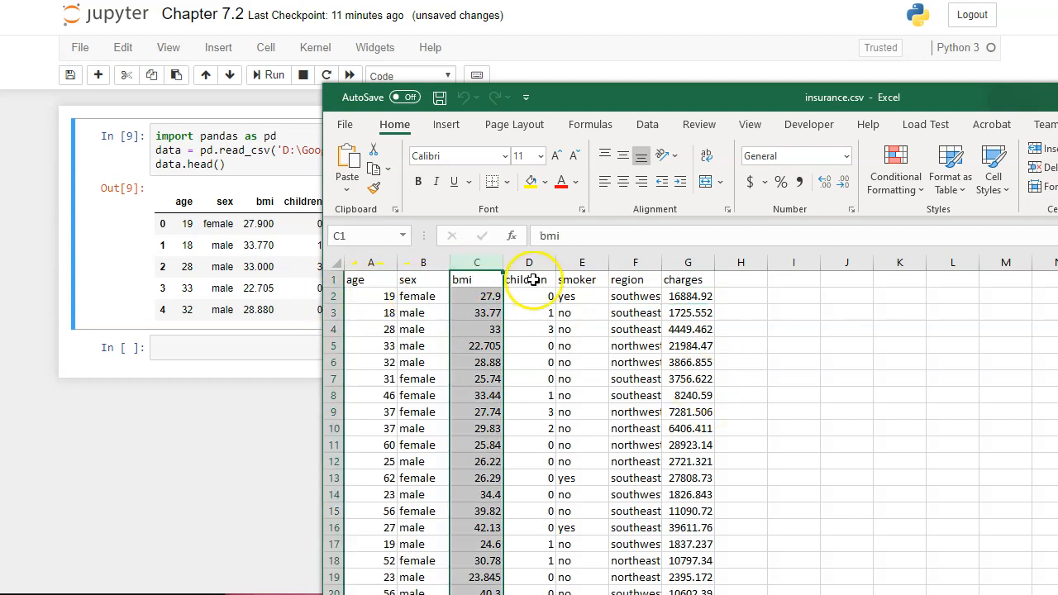
pyautogui.click(636, 296)
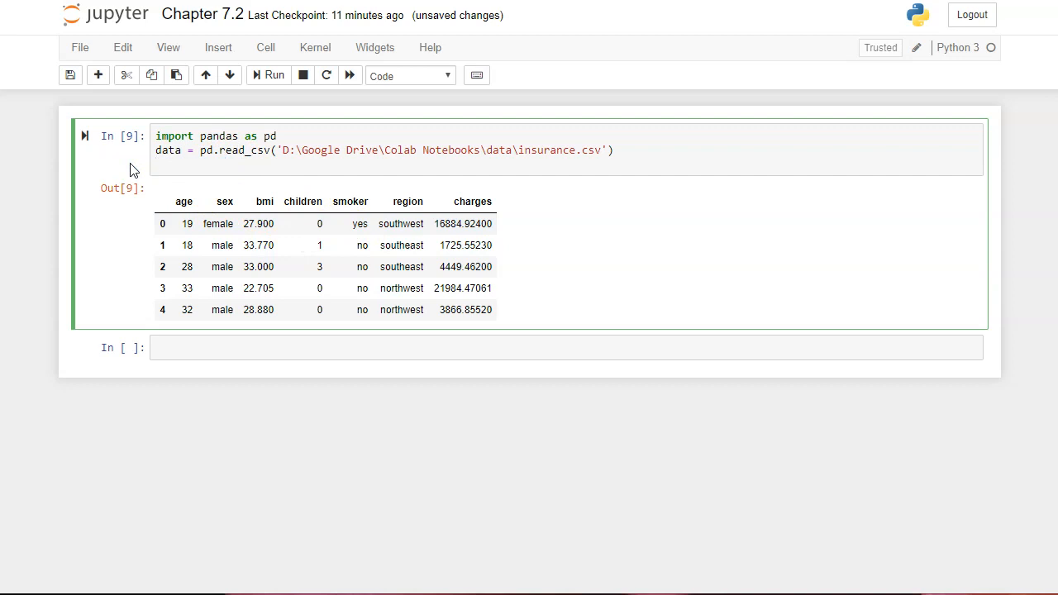
pyautogui.write('print(Data)')
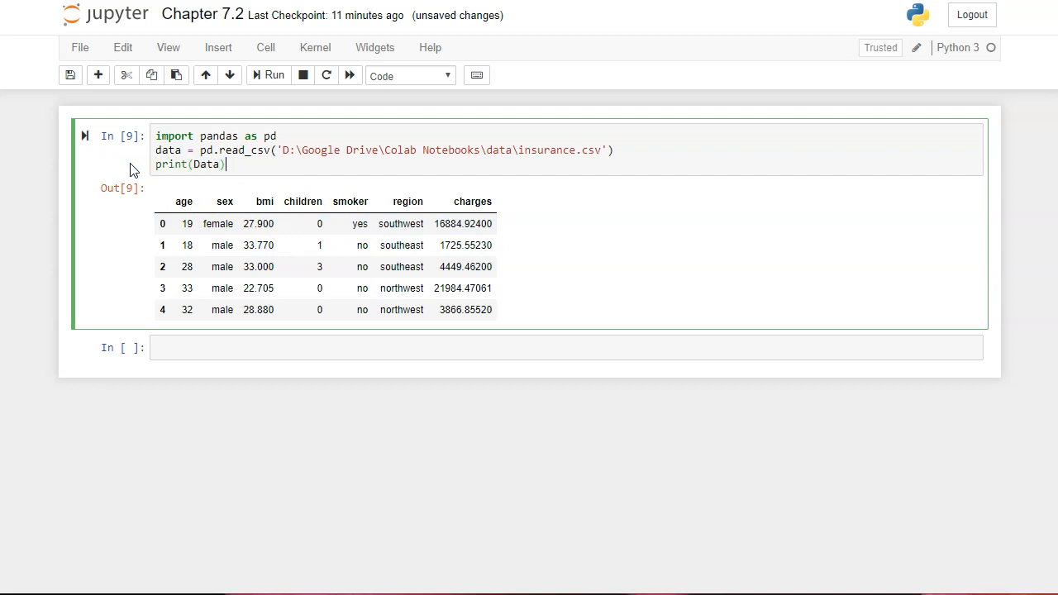
pyautogui.write('data')
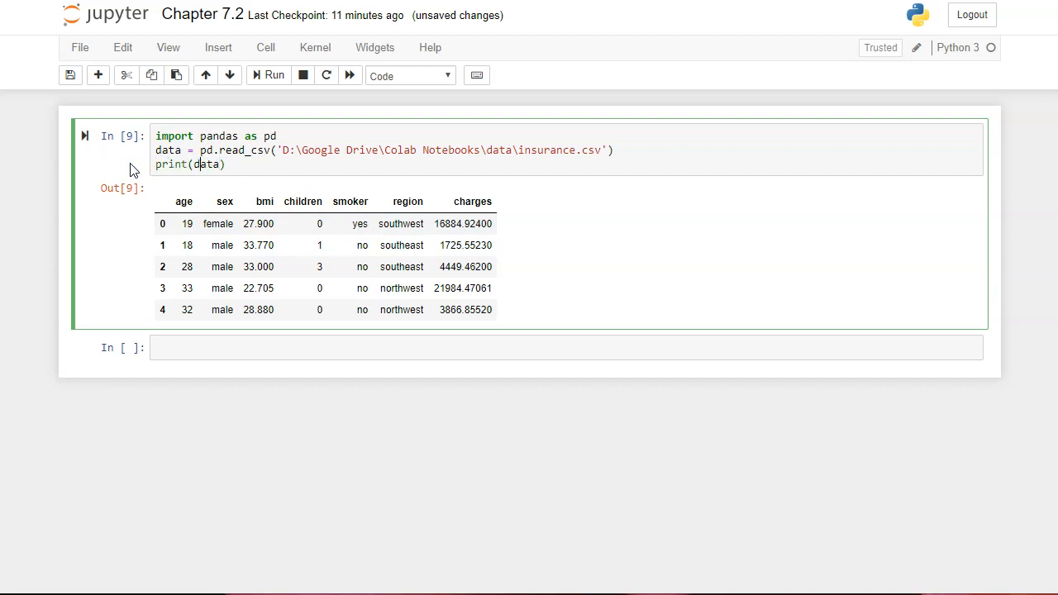
pyautogui.click(268, 76)
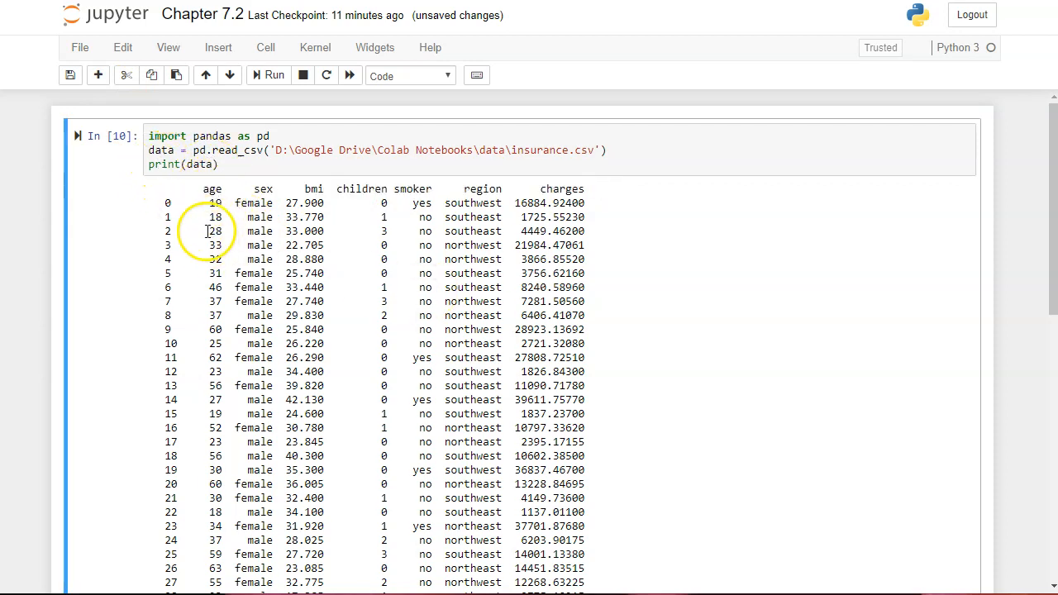
pyautogui.scroll(-3)
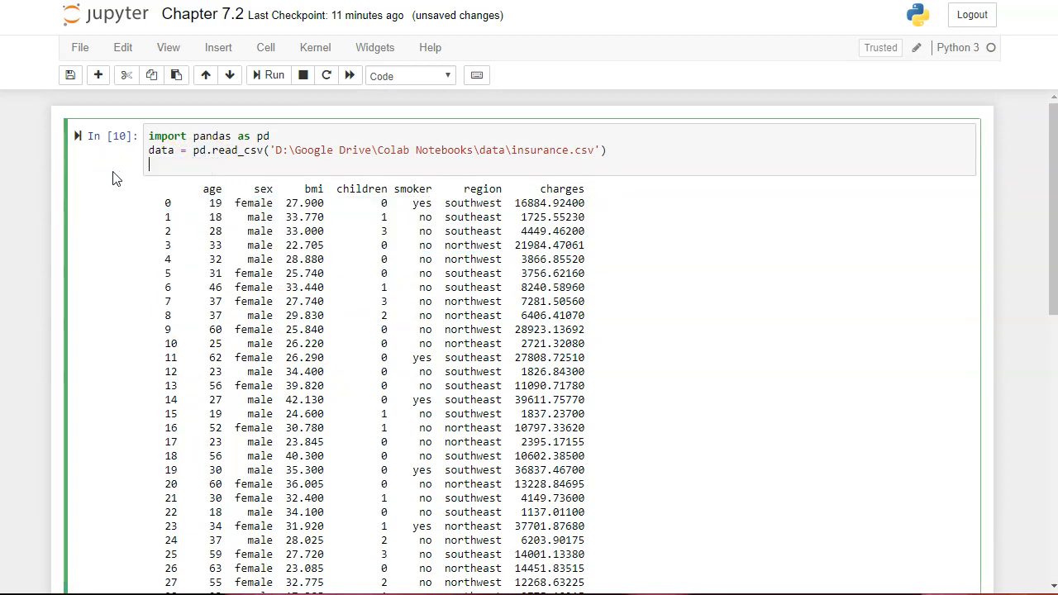
pyautogui.click(275, 76)
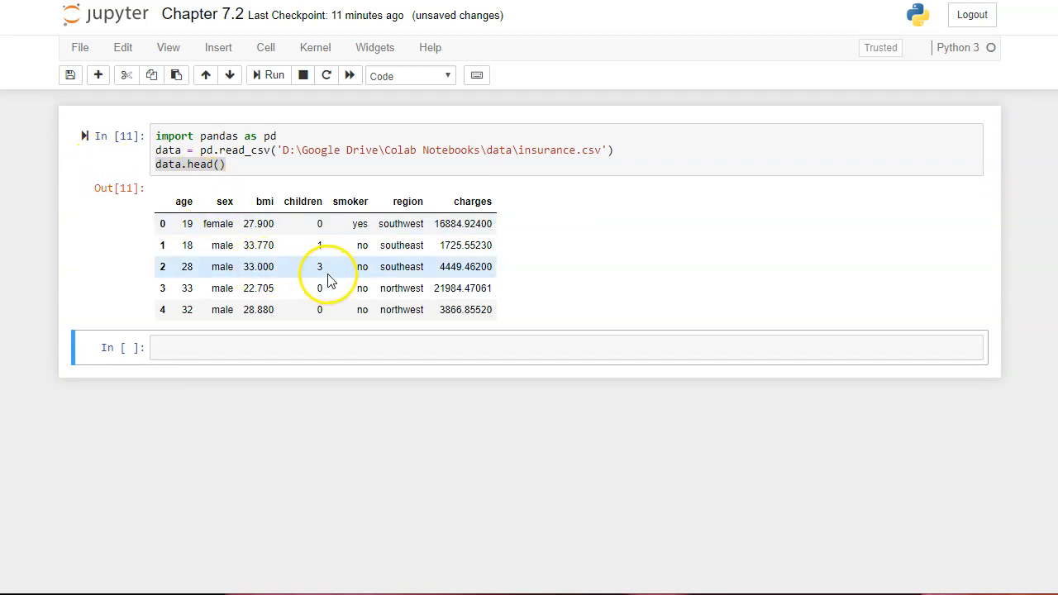
pyautogui.moveTo(302, 223)
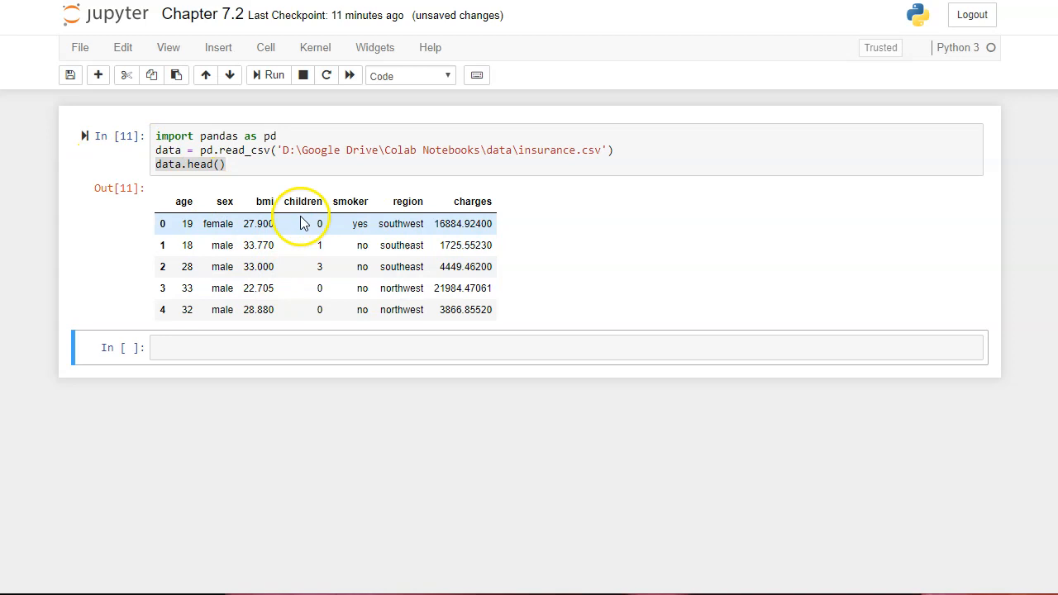
pyautogui.moveTo(132, 538)
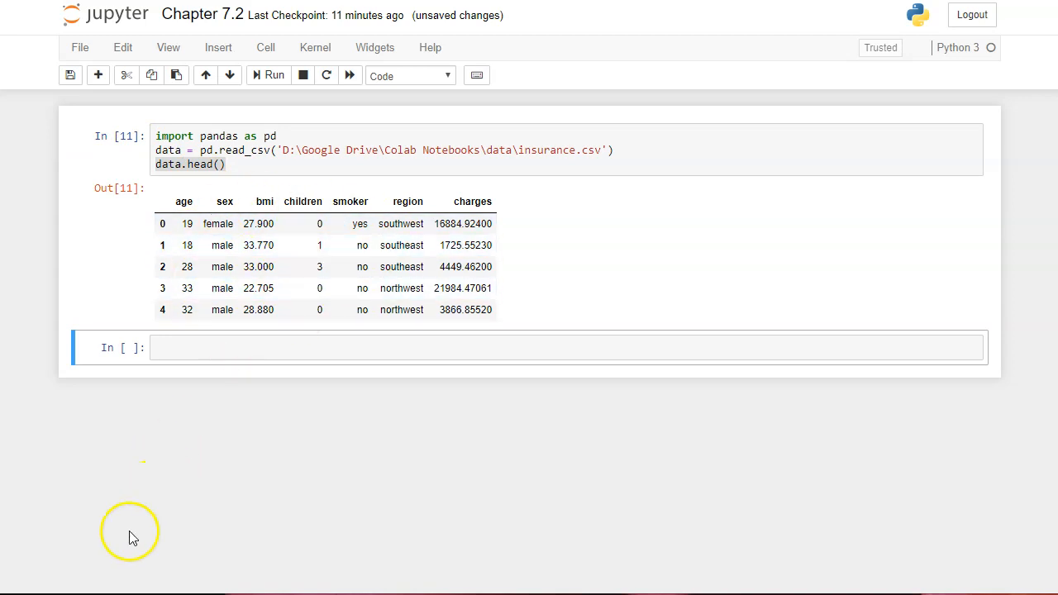